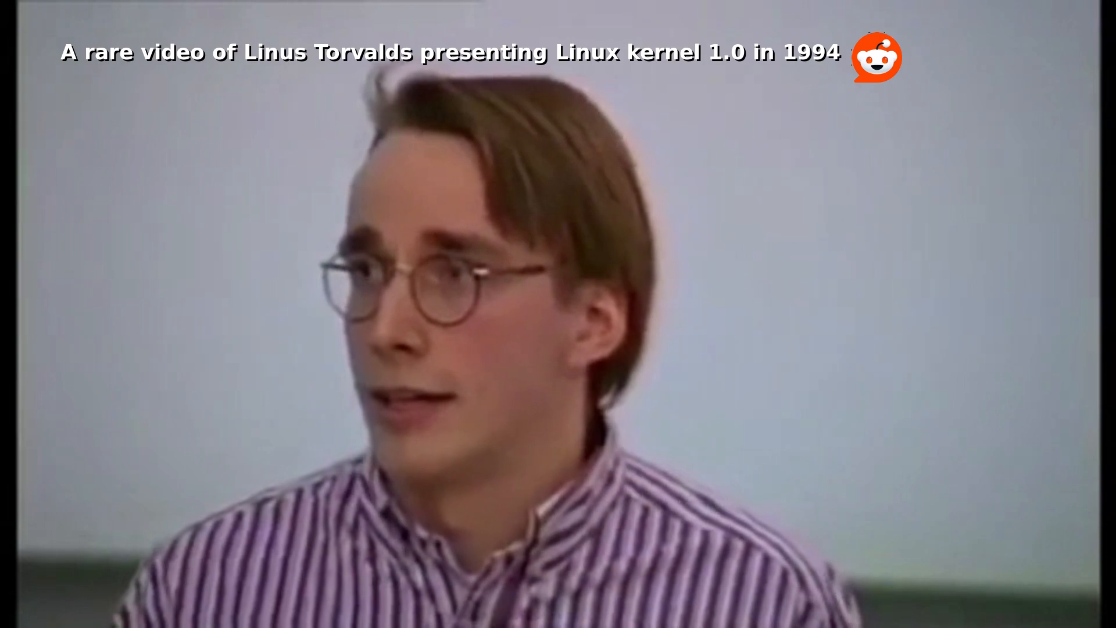
- Browse bitkeeper.org and its Why? page explaining reasons to use BitKeeper
scroll(down, 3)
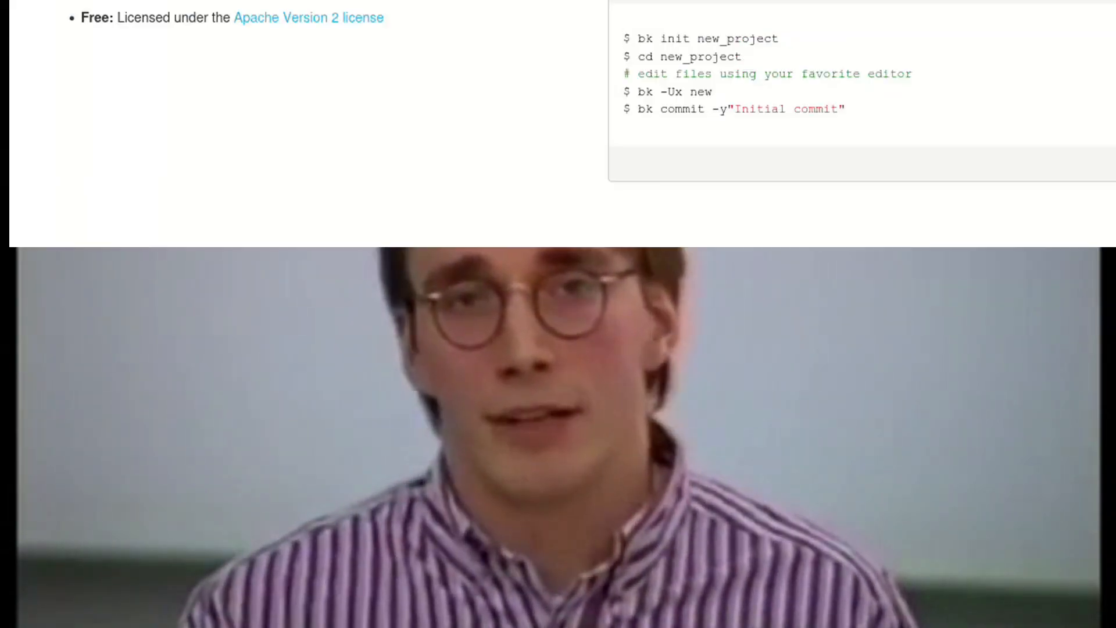
scroll(up, 3)
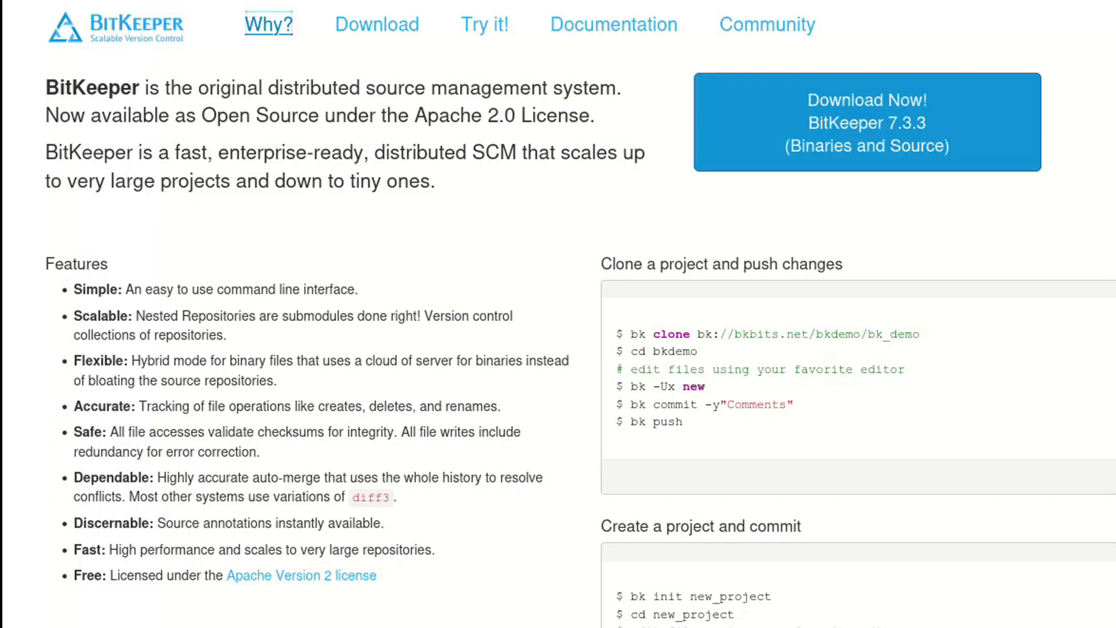
click(269, 24)
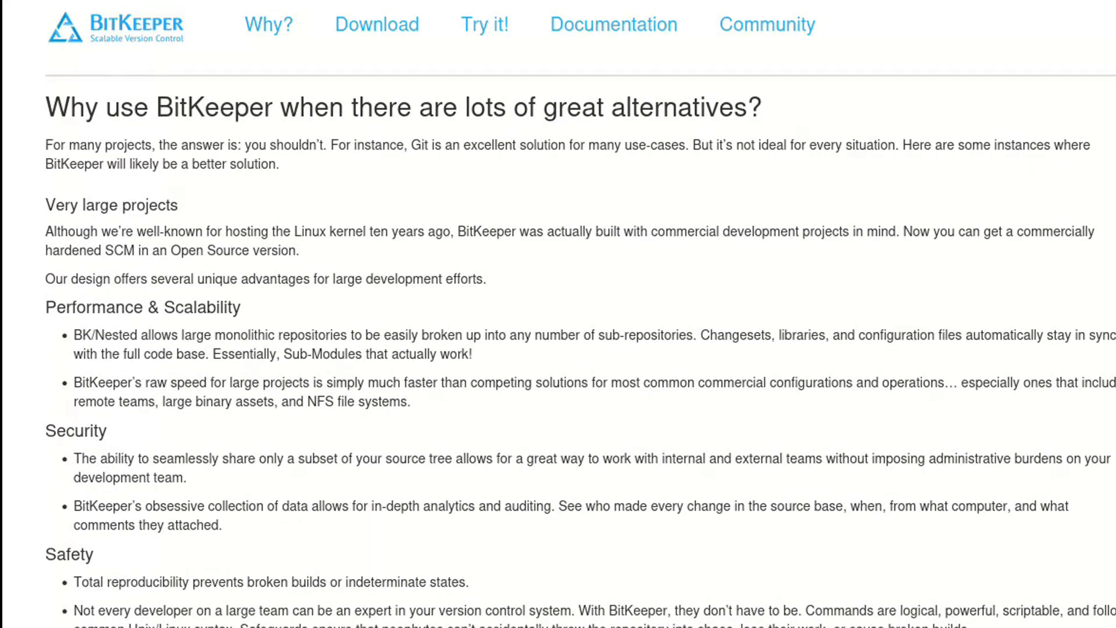
scroll(down, 3)
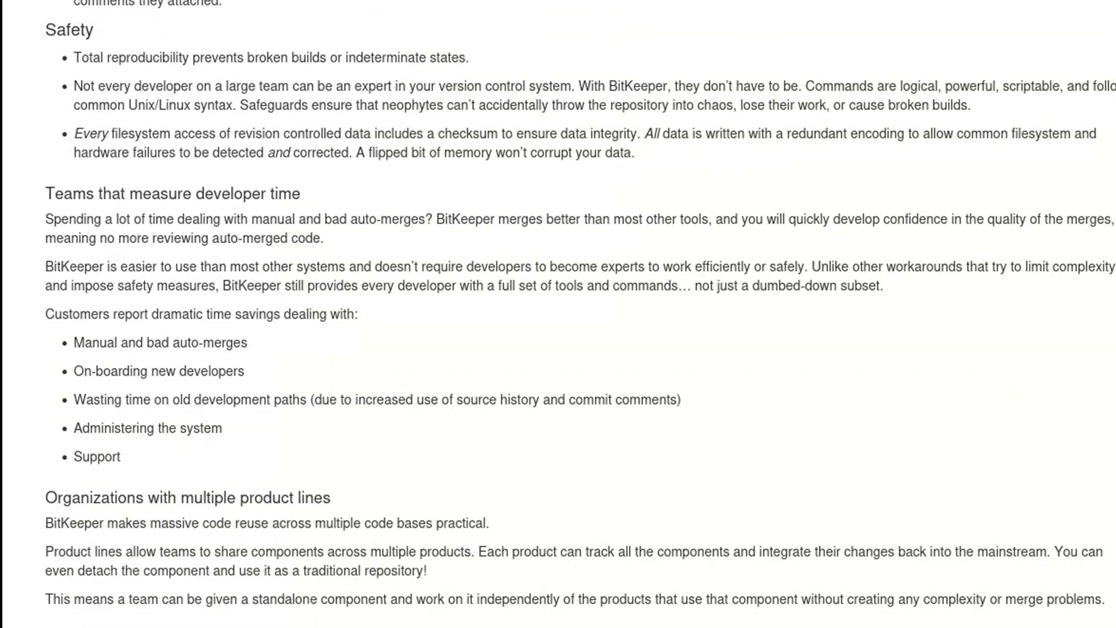
scroll(up, 3)
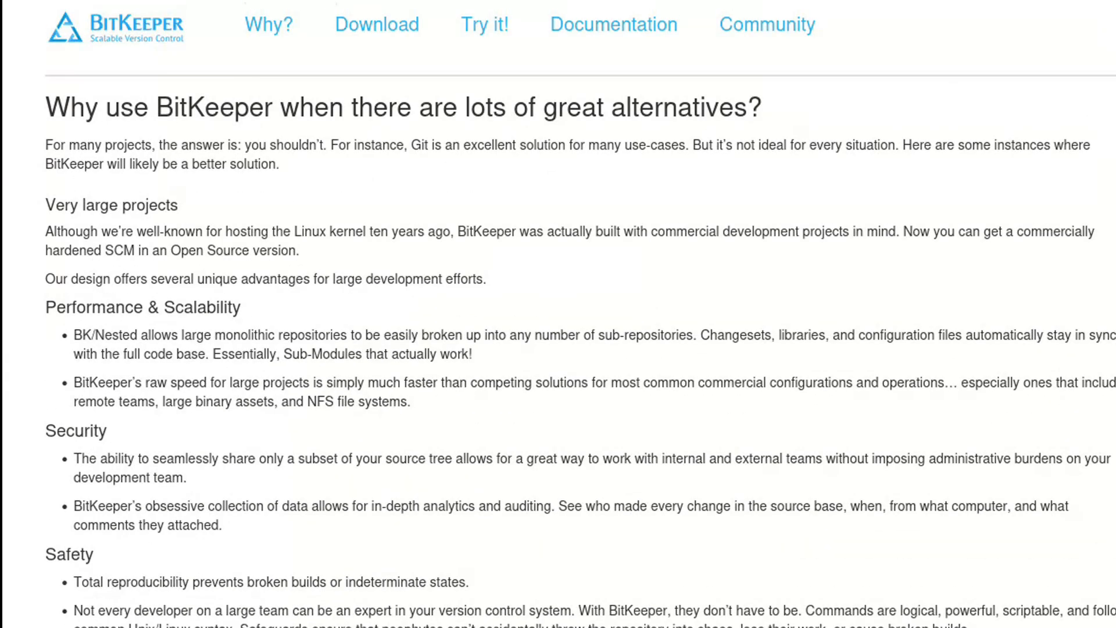
- Read through The Register and other 2005 articles about Torvalds leaving BitKeeper
scroll(down, 3)
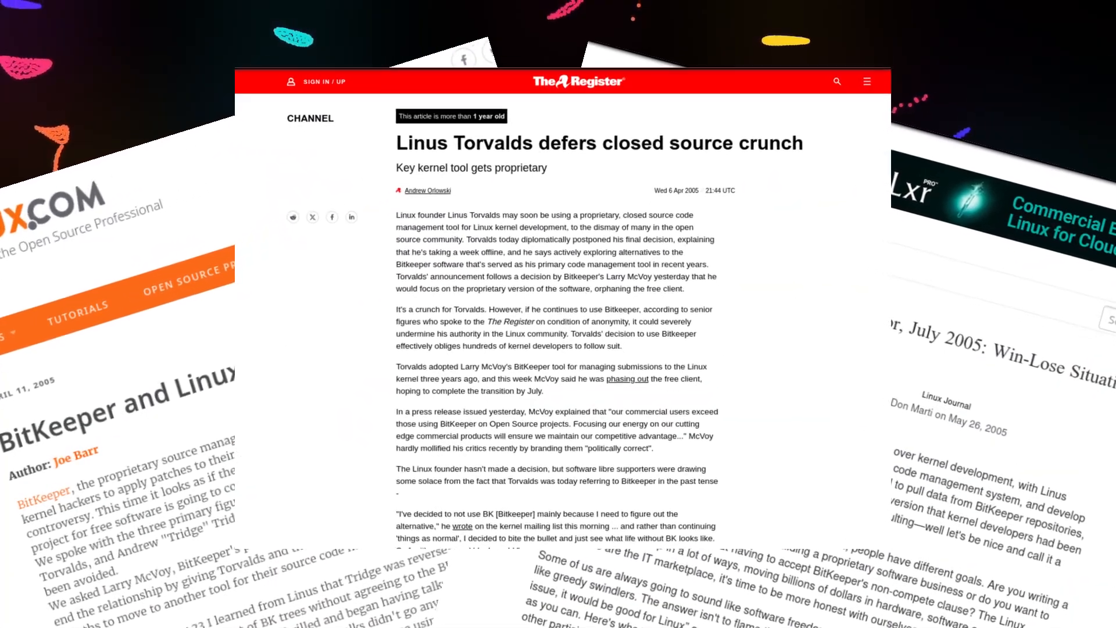
scroll(up, 3)
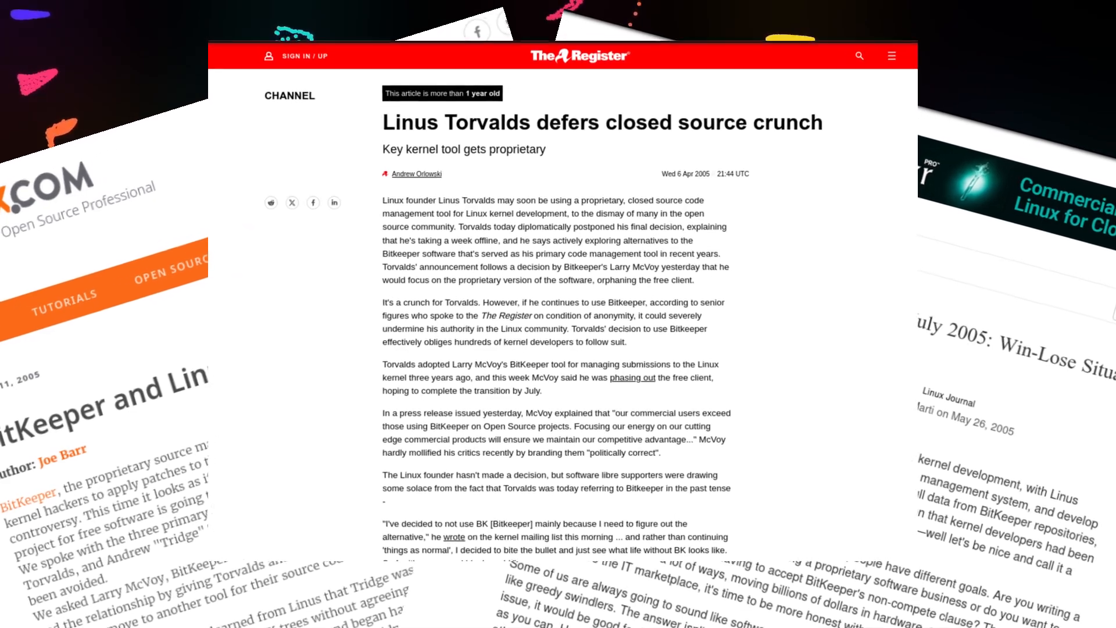
scroll(up, 3)
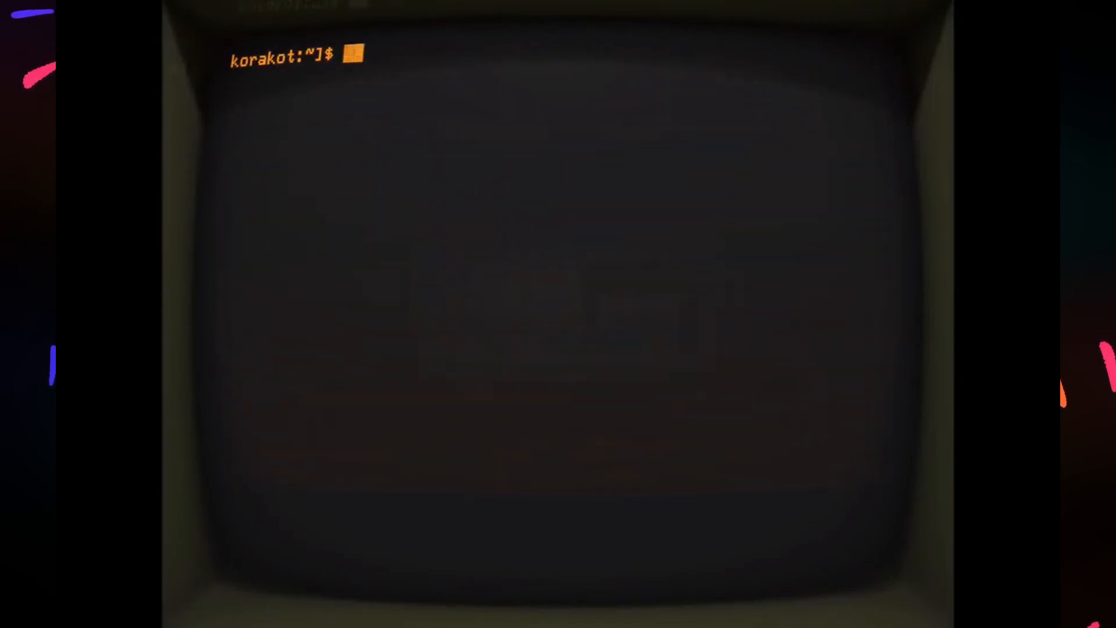
- Print the current date and change into the learn/c folder
text(date)
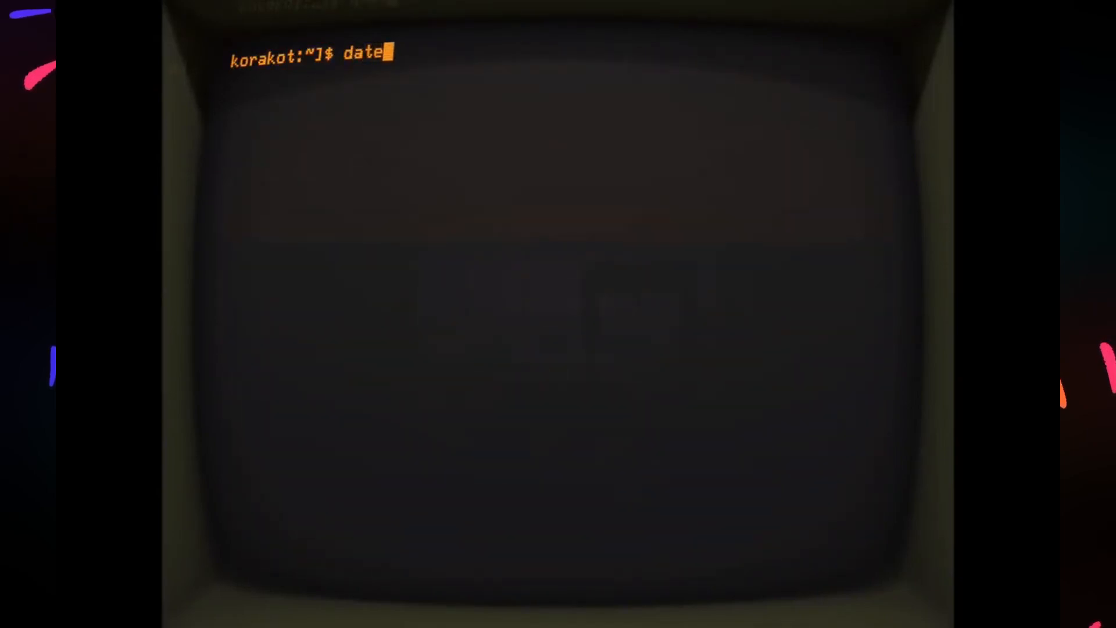
key(Return)
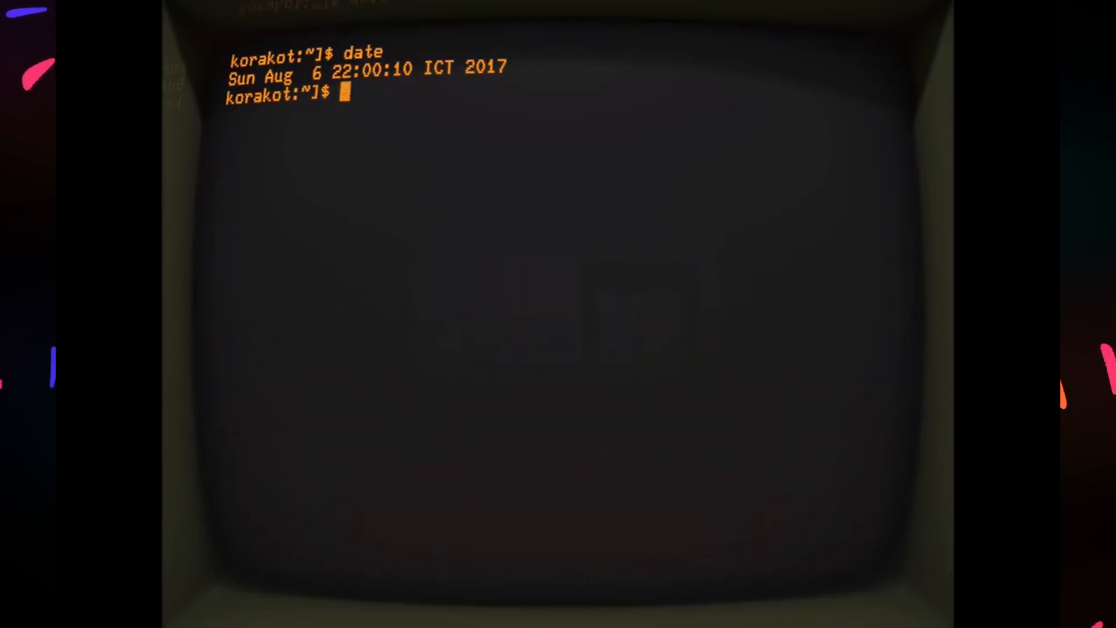
text(cd lear)
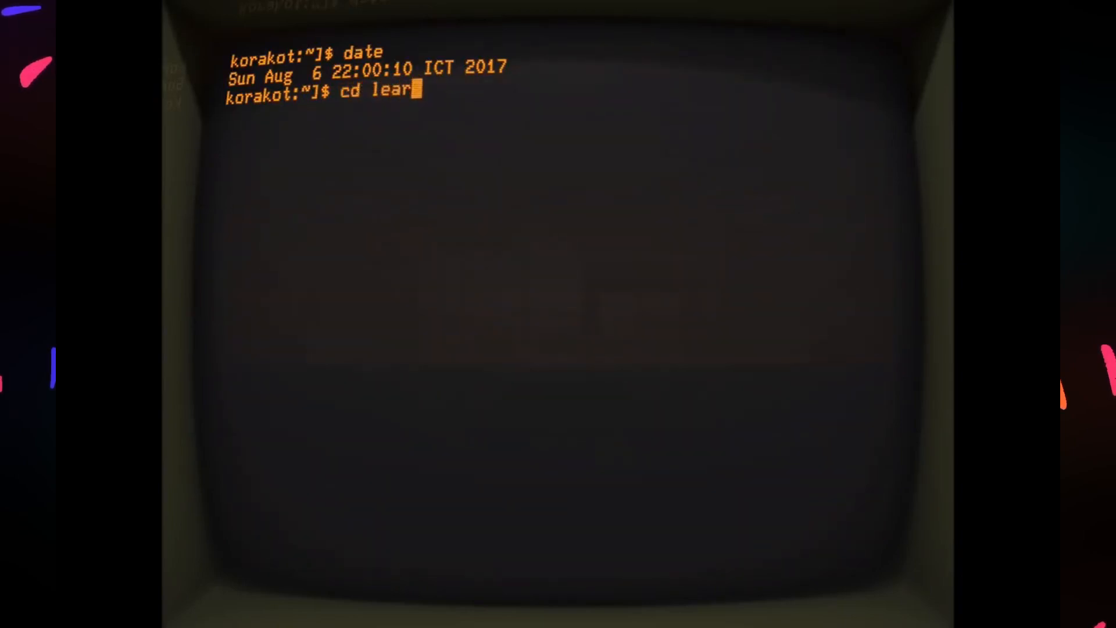
key(Return)
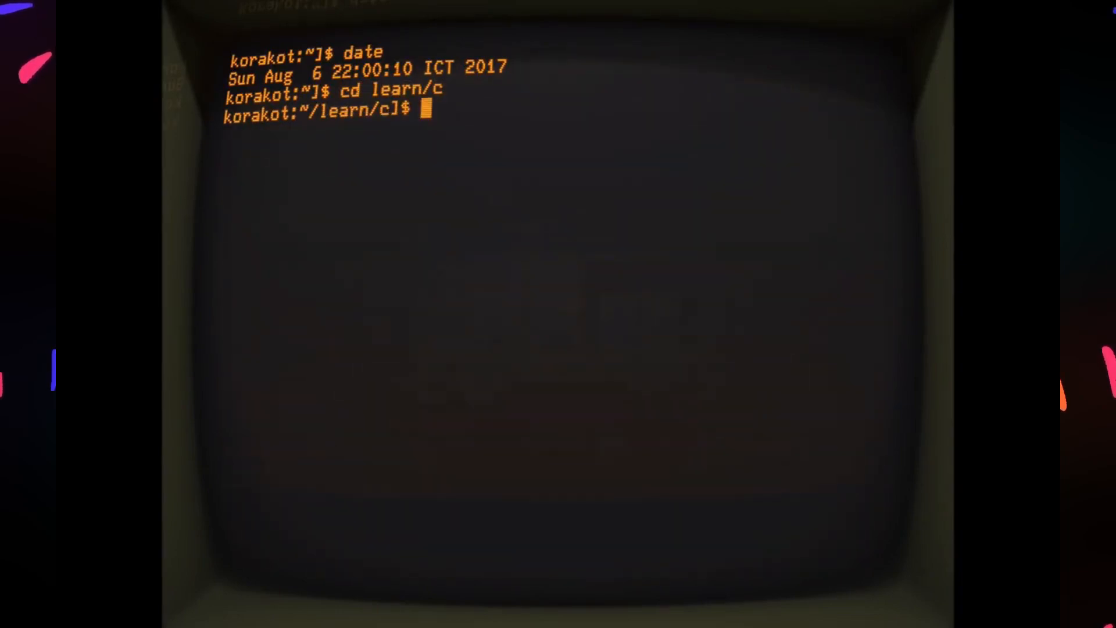
- Start the vi editor on tictactoe.c, correcting a mistyped letter along the way
text(vi)
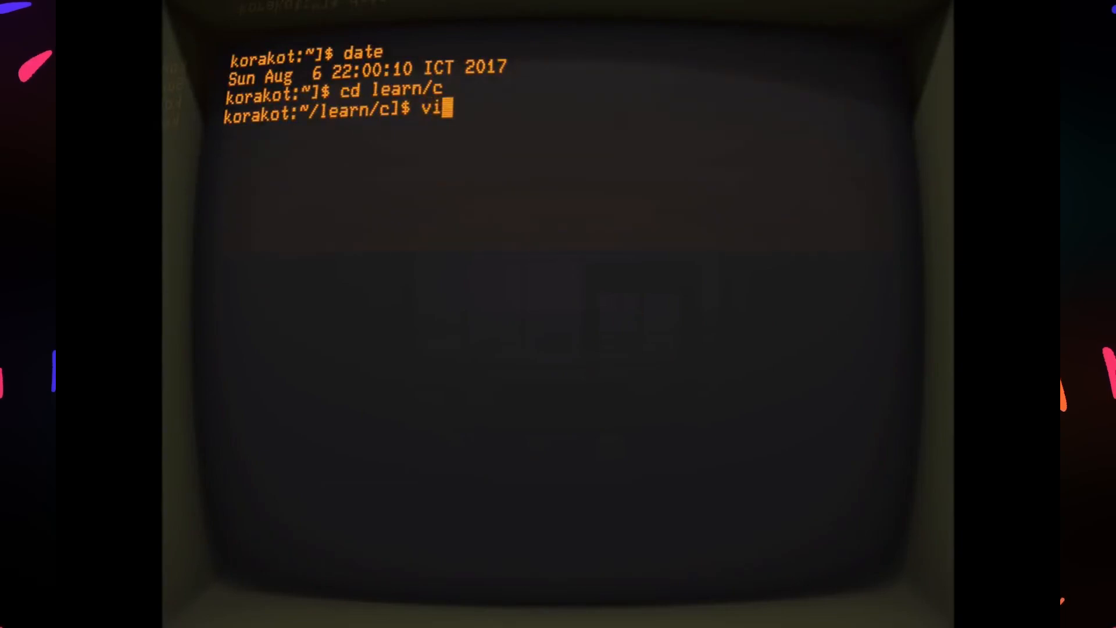
text(o)
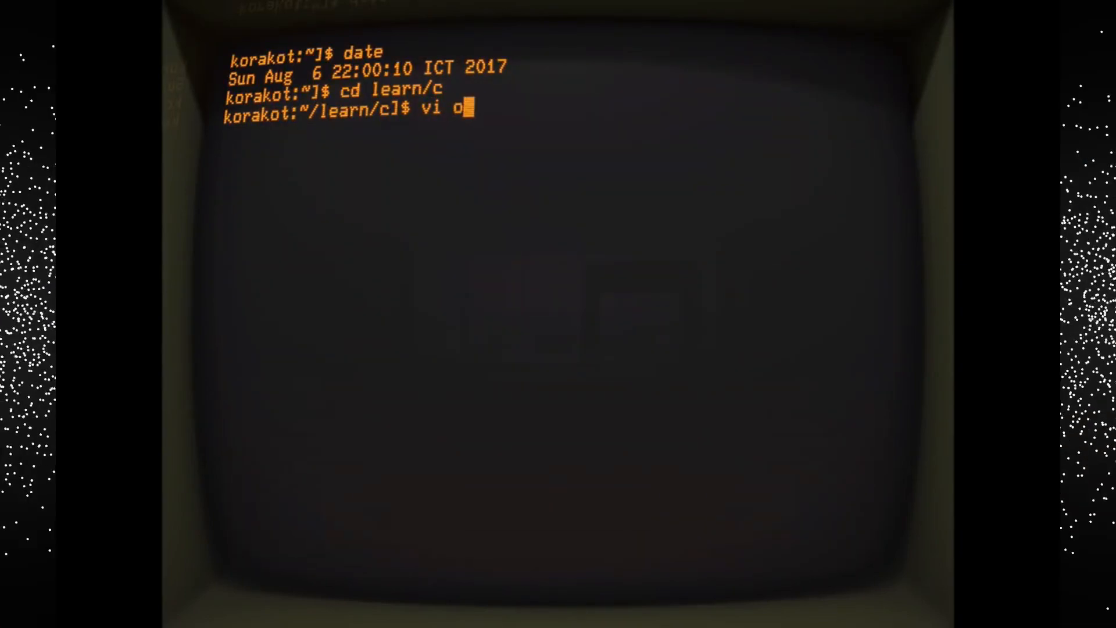
key(Backspace)
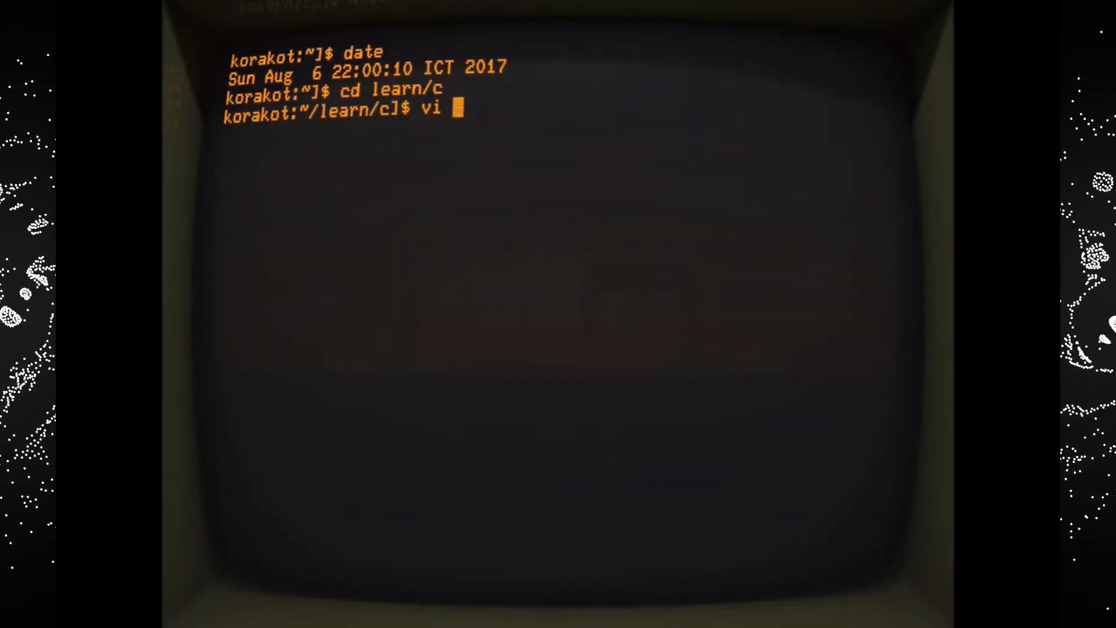
text(ticta)
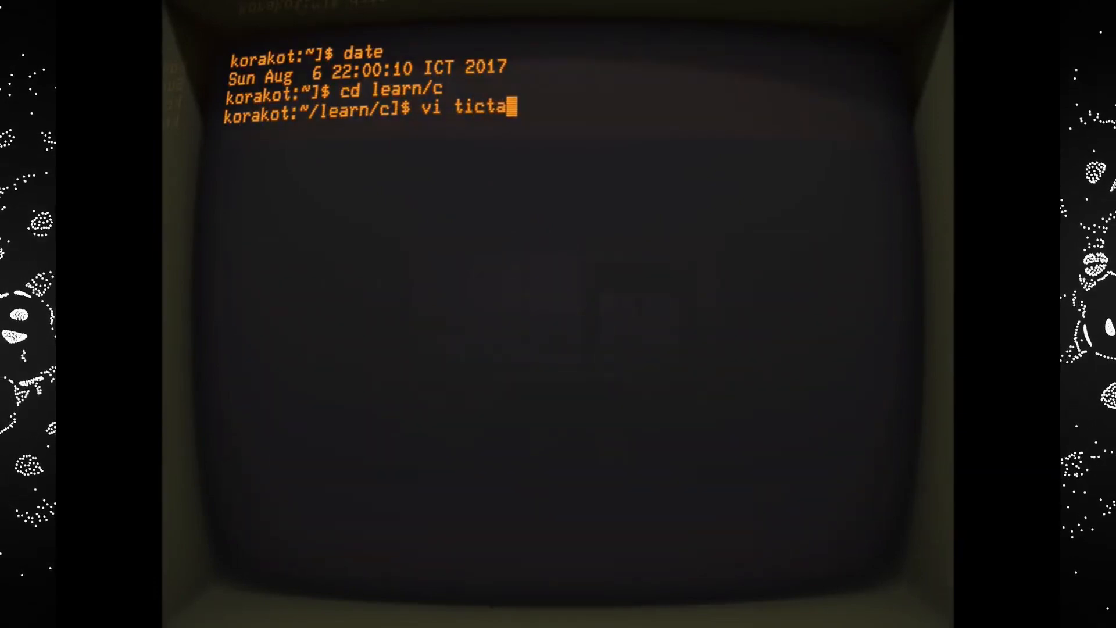
text(ctoe.c)
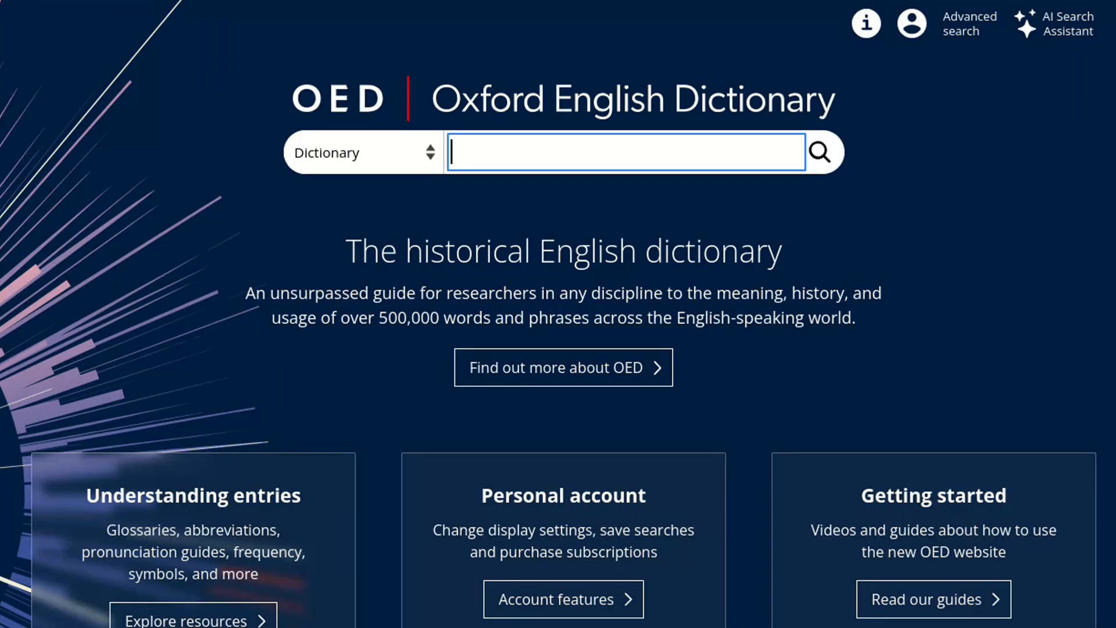
- Search the OED for 'git' and read its 1939 noun entry for an objectionable man
text(git)
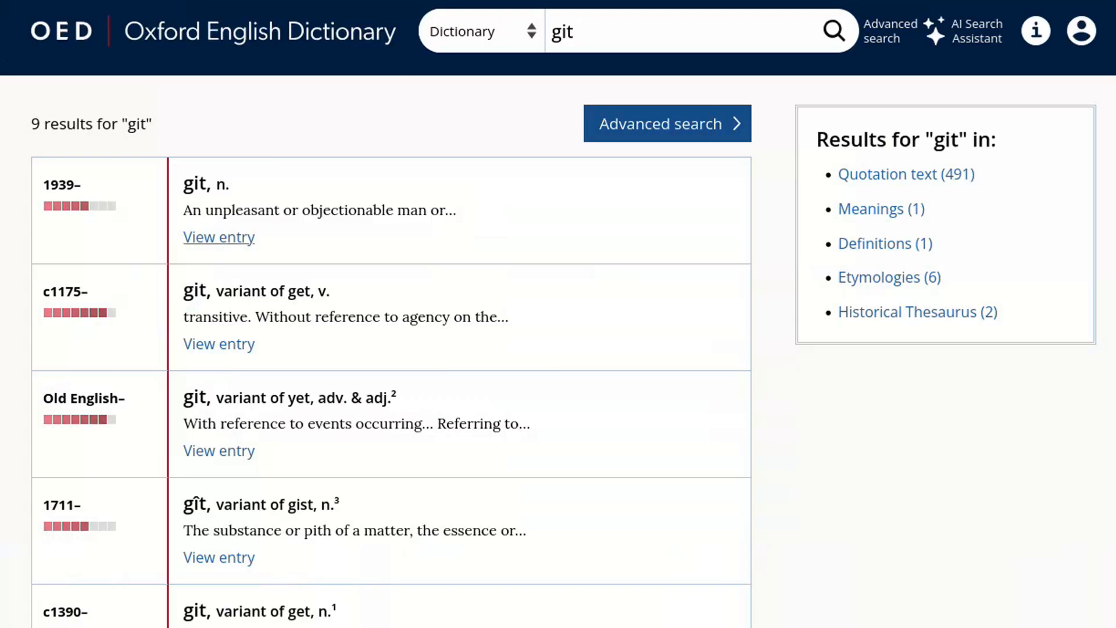
click(219, 236)
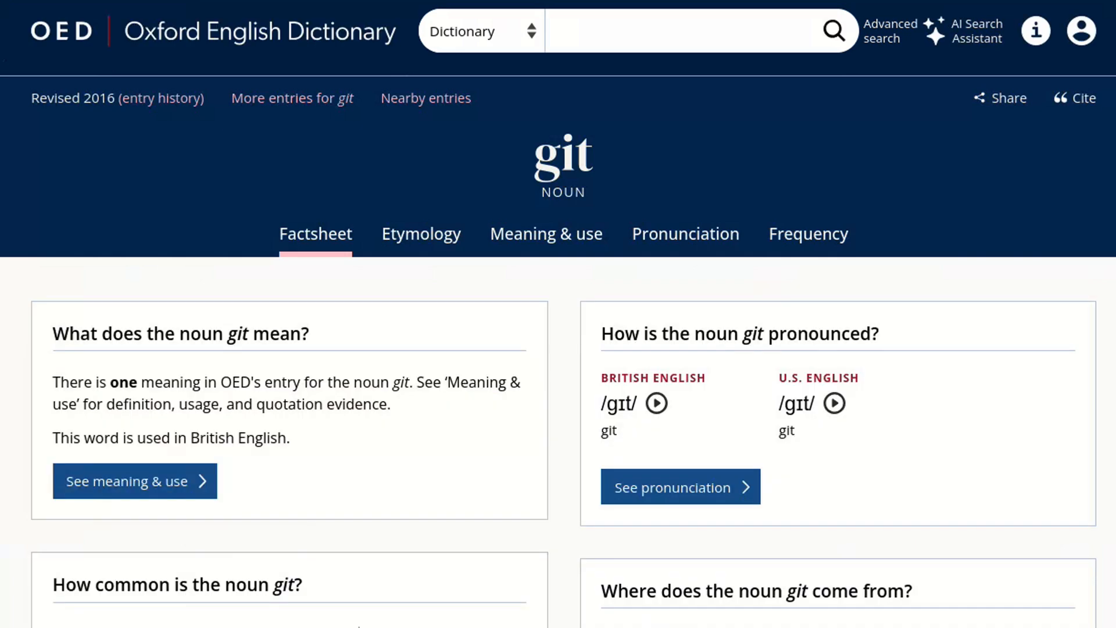
scroll(down, 3)
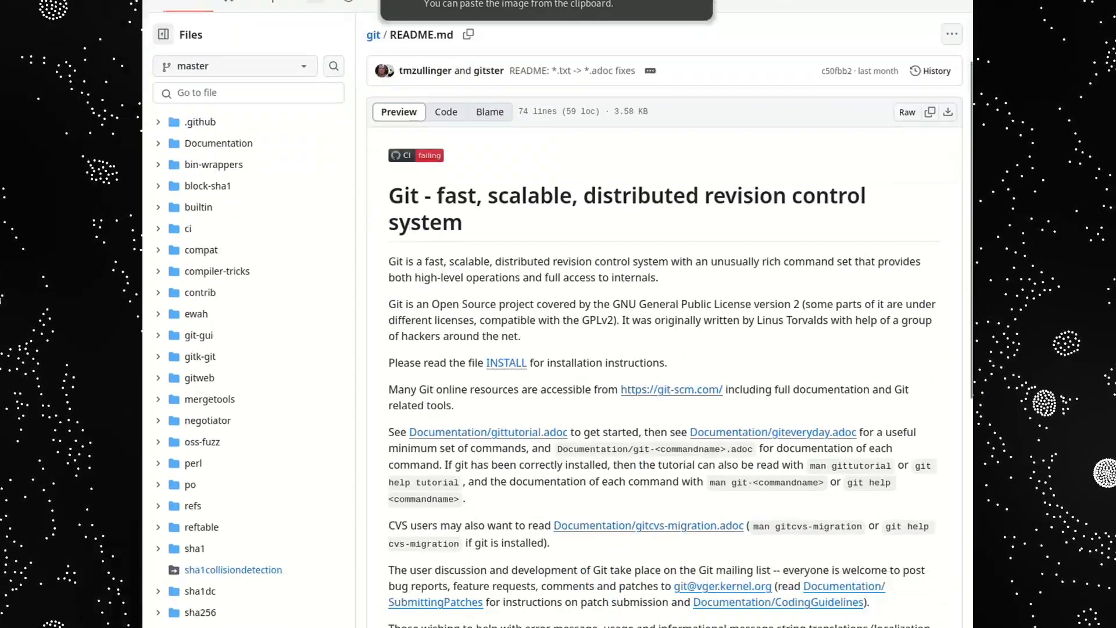
- Read the git/git README describing Git as a fast, scalable, distributed revision control system
scroll(down, 3)
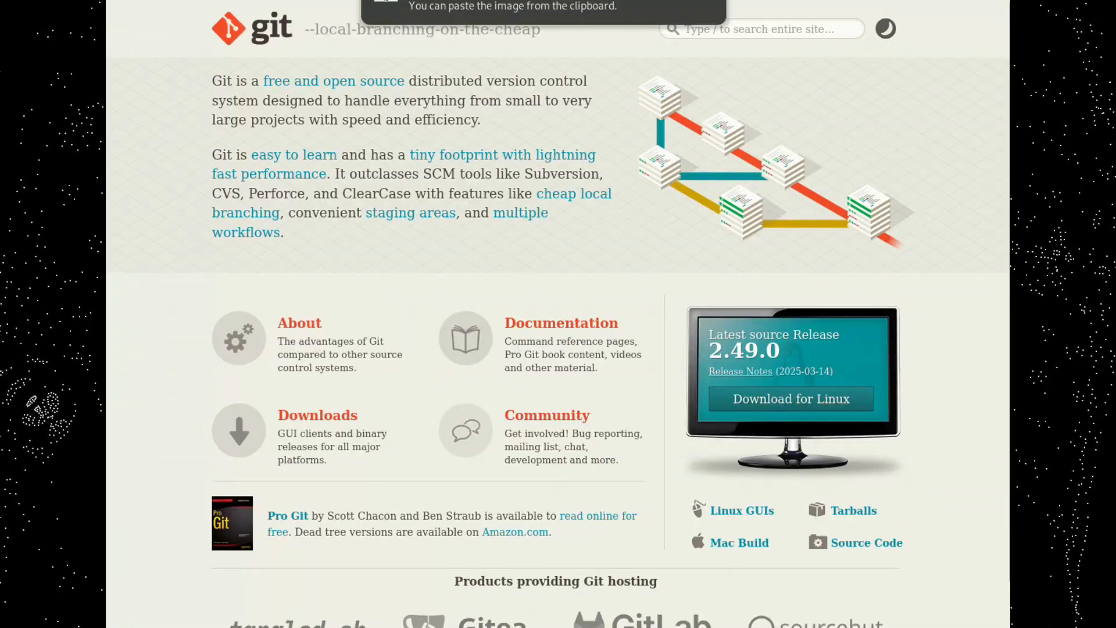
- Read Git's About page on branching and merging
click(299, 322)
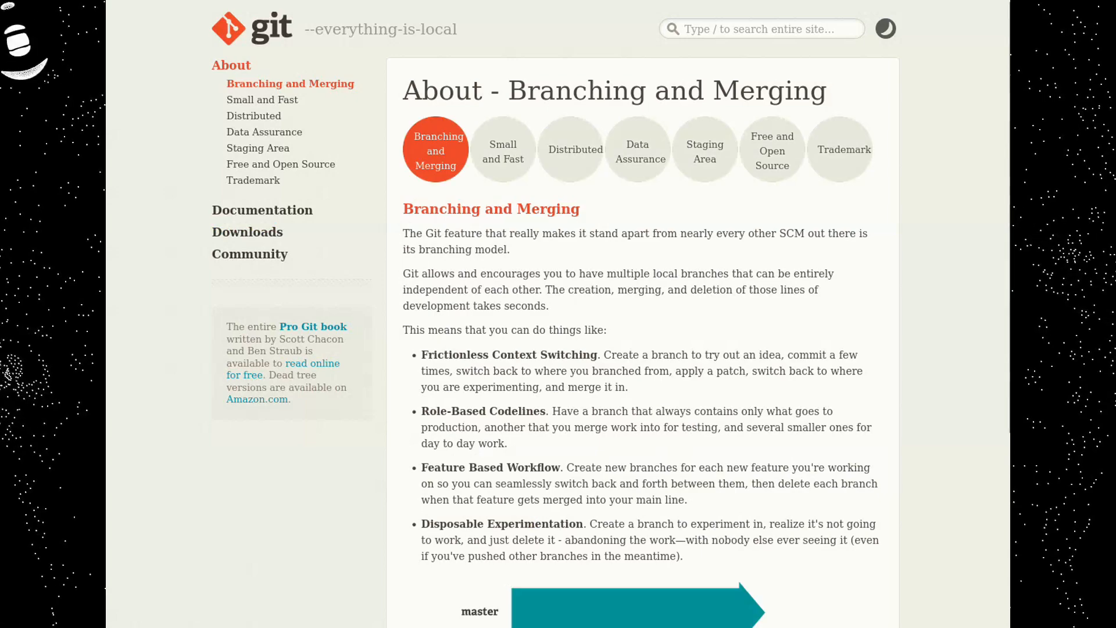
scroll(down, 3)
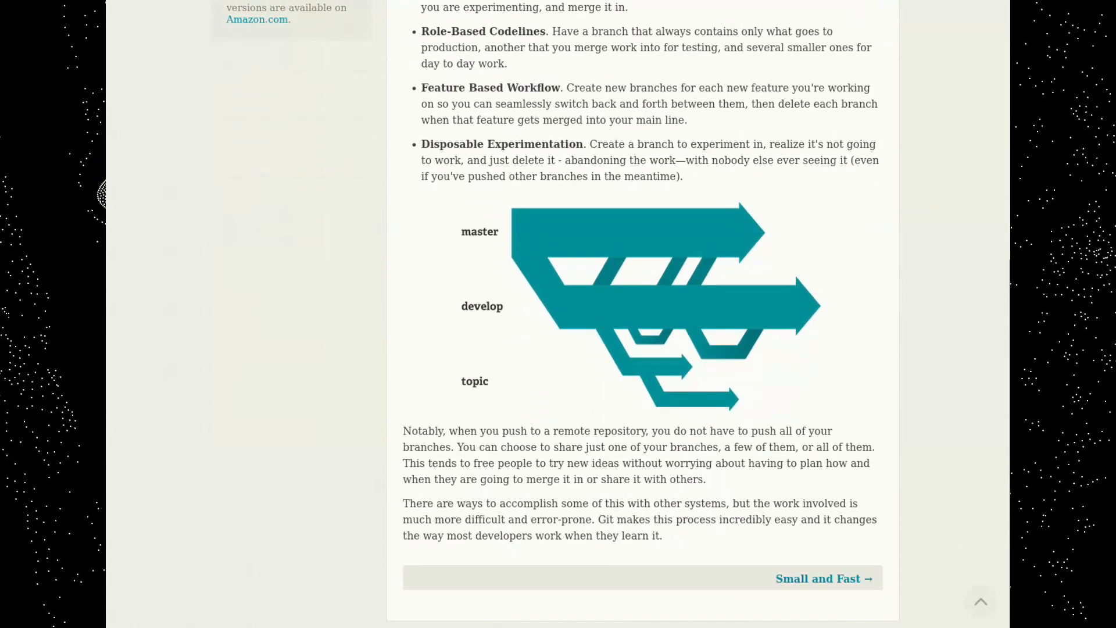
scroll(up, 3)
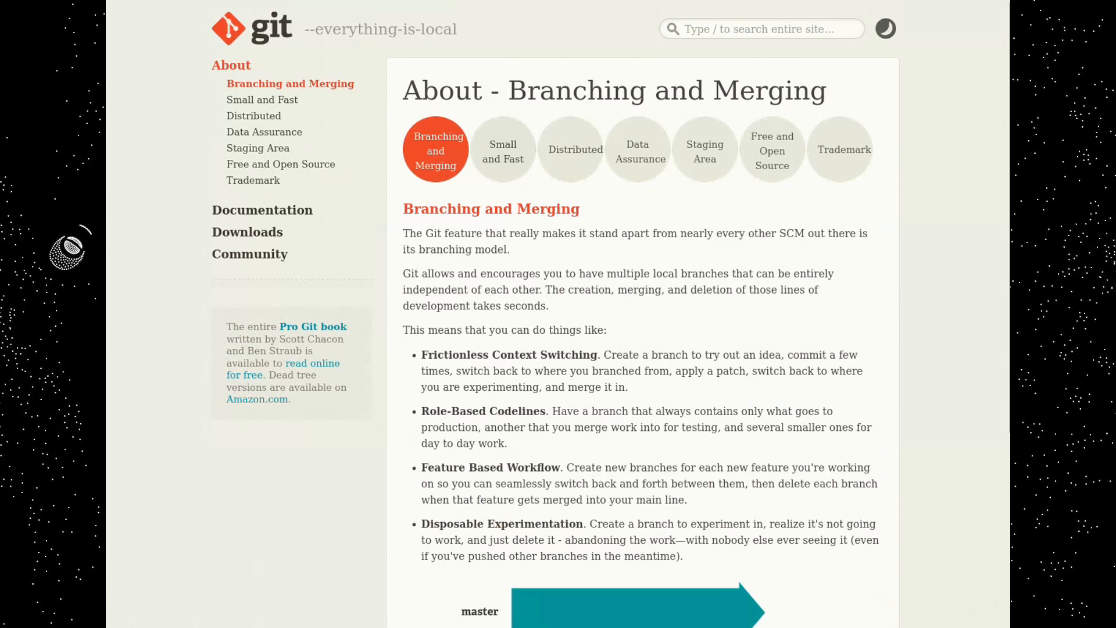
scroll(down, 3)
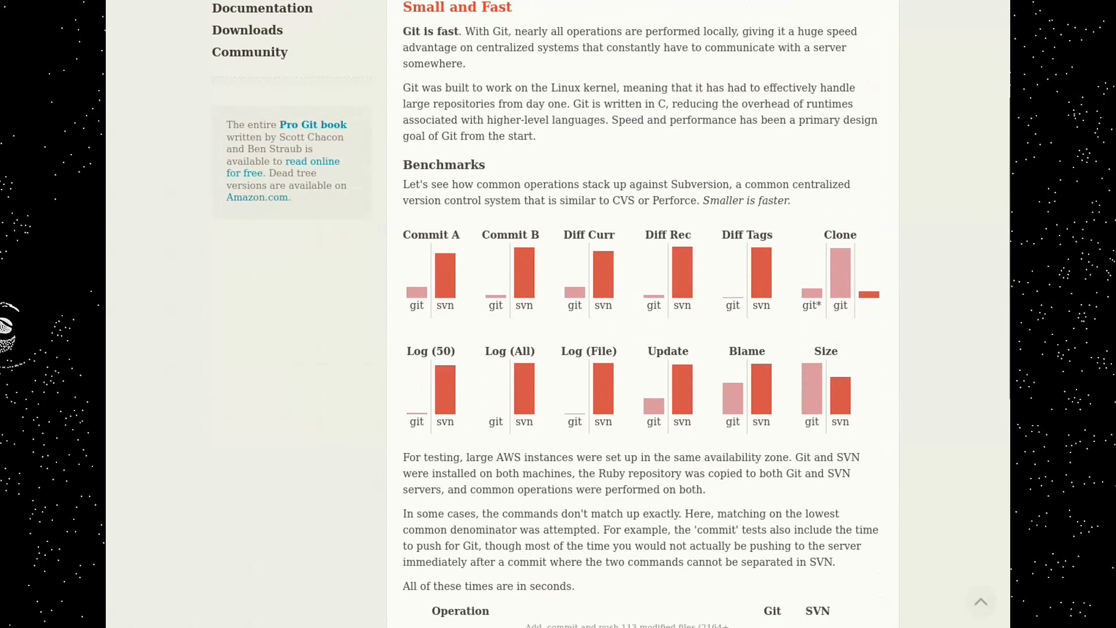
scroll(down, 3)
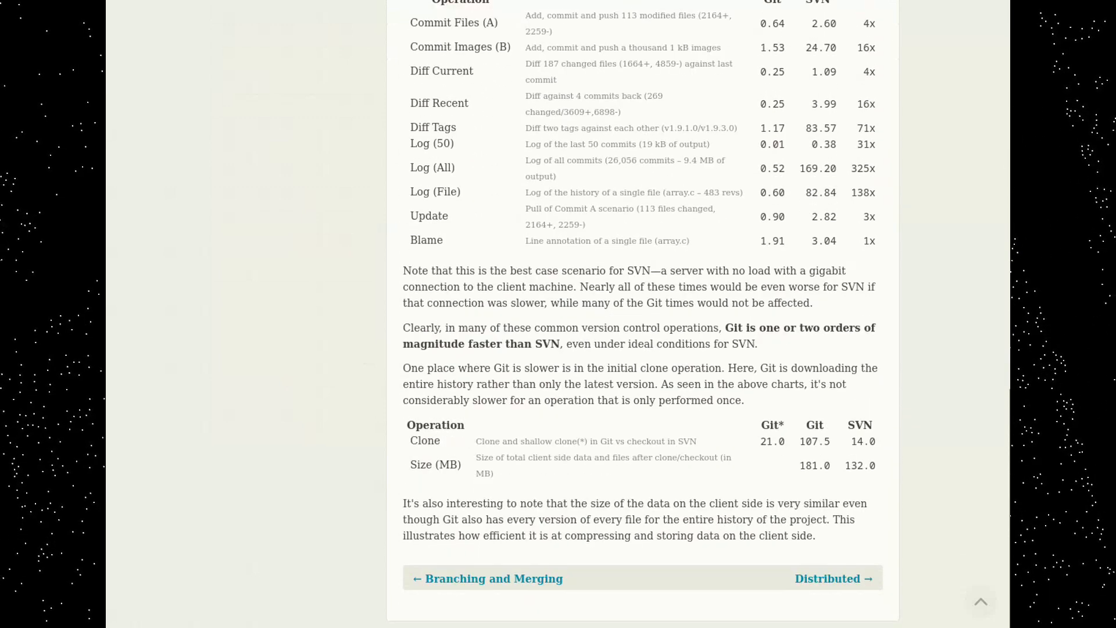
- Read the Distributed feature page of Git's About section
click(832, 577)
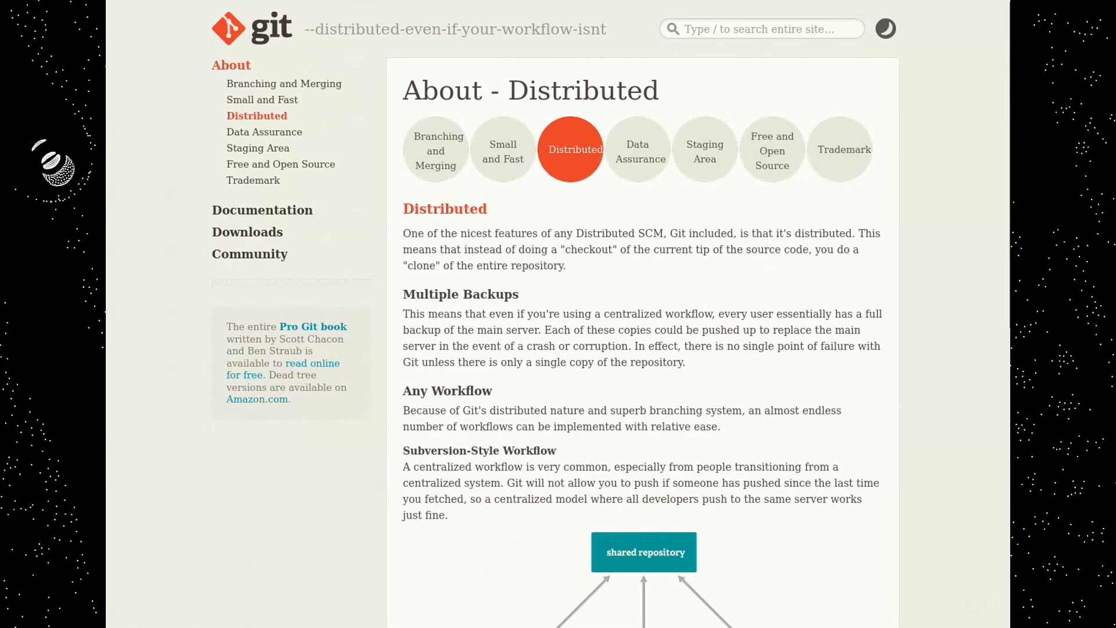
scroll(down, 3)
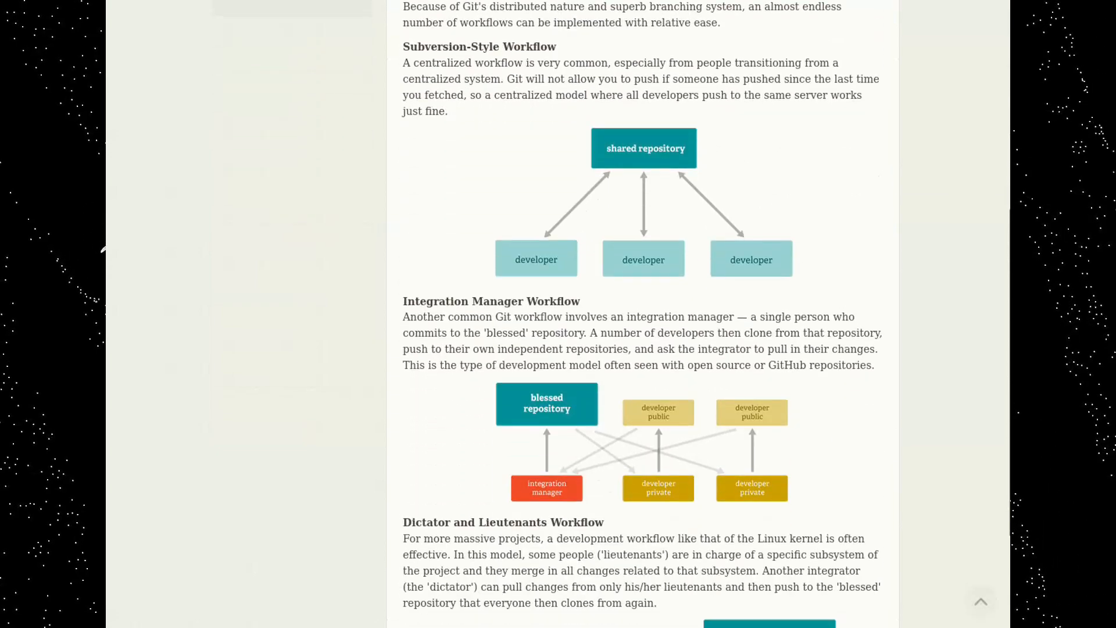
scroll(down, 3)
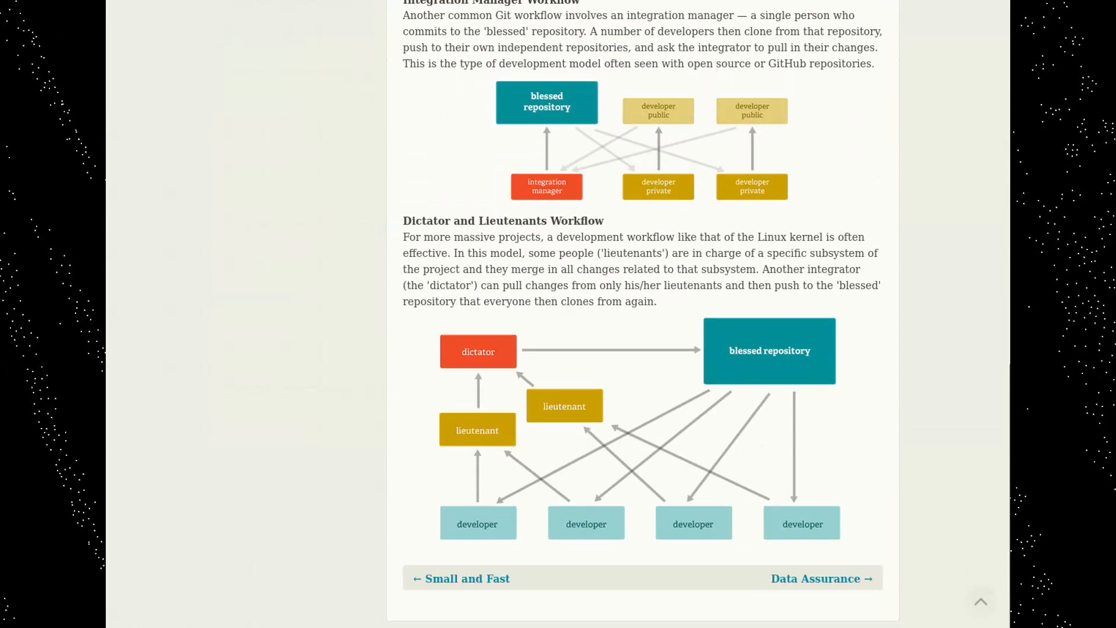
scroll(up, 3)
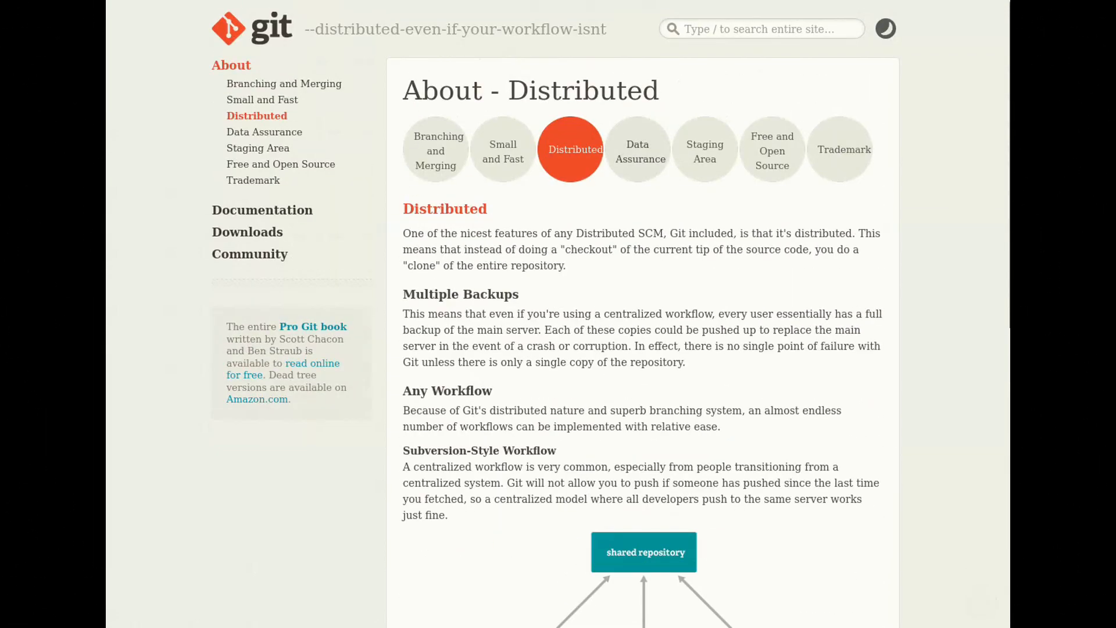
scroll(down, 3)
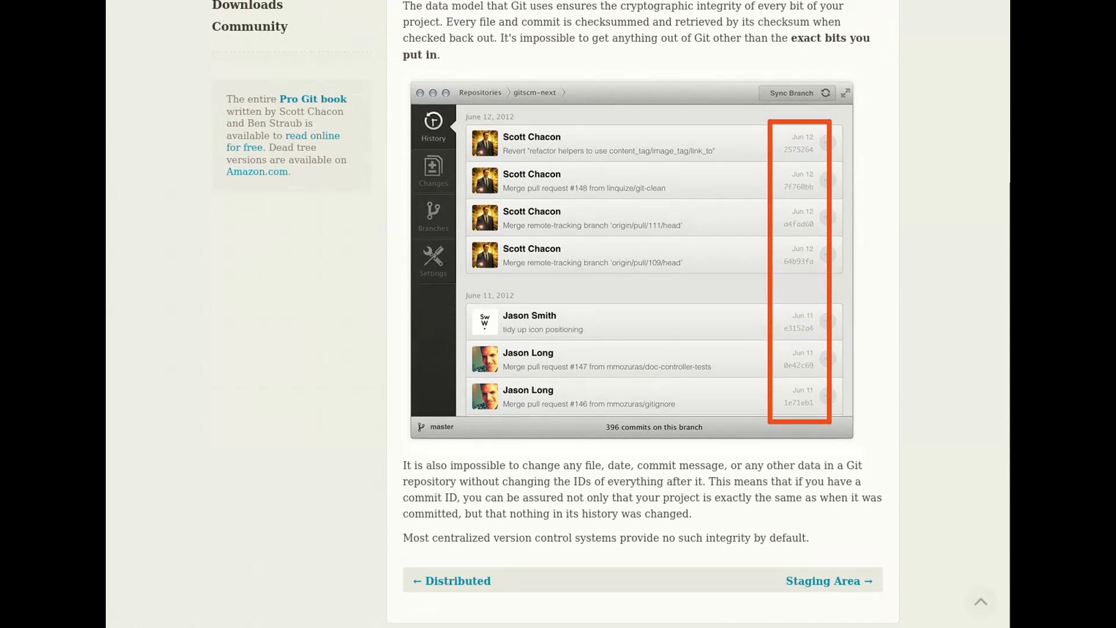
scroll(up, 3)
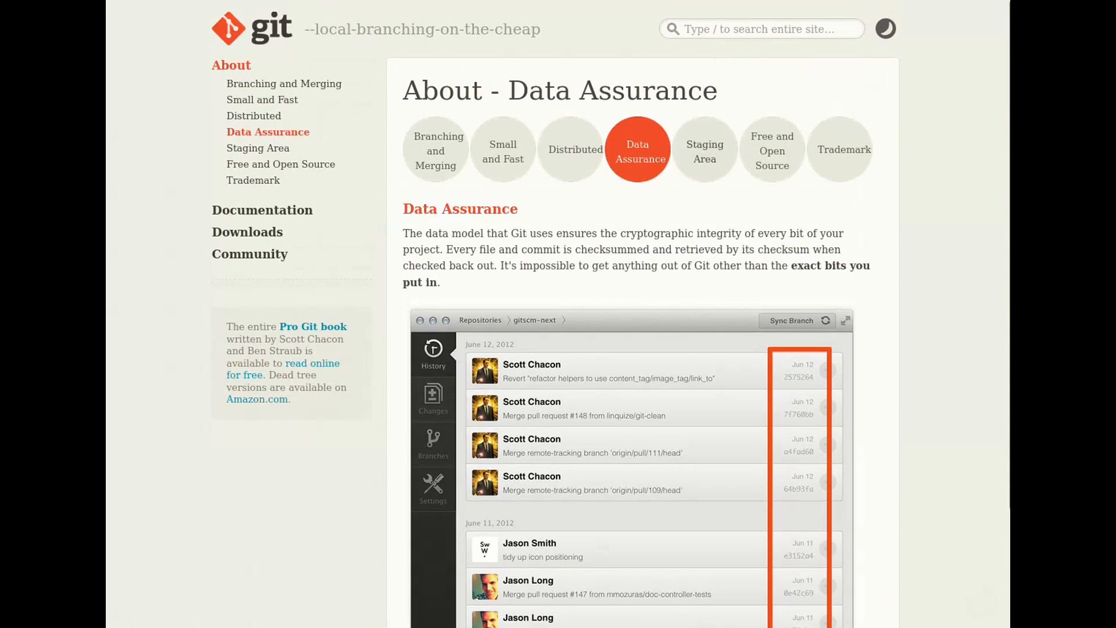
scroll(down, 3)
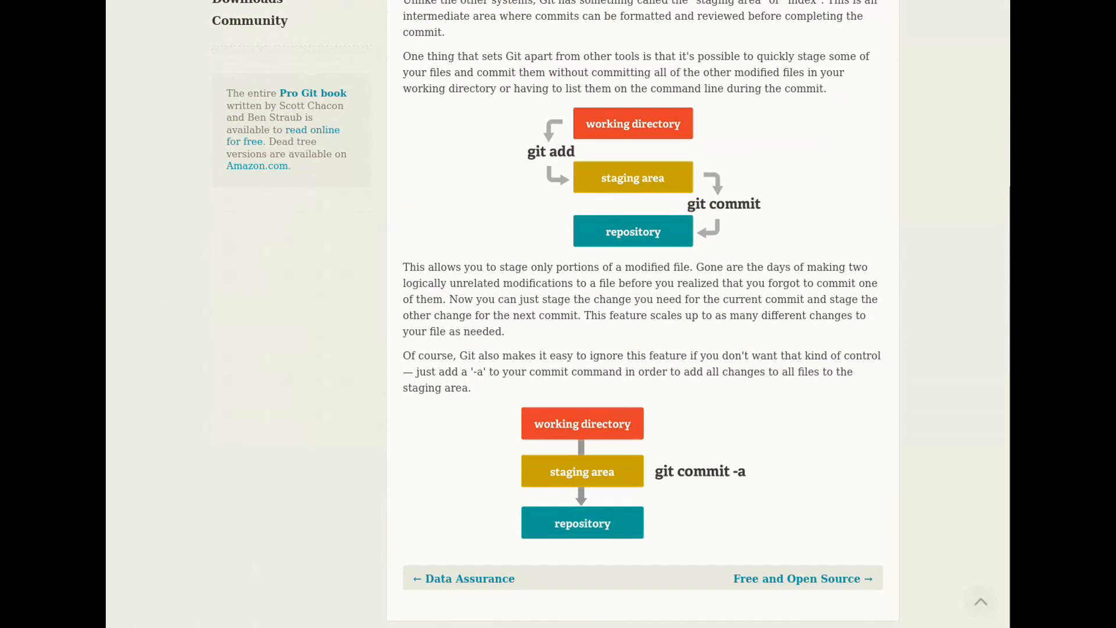
- Continue through the next About pages to the trademark policy's prohibited uses in section 2.3
click(795, 577)
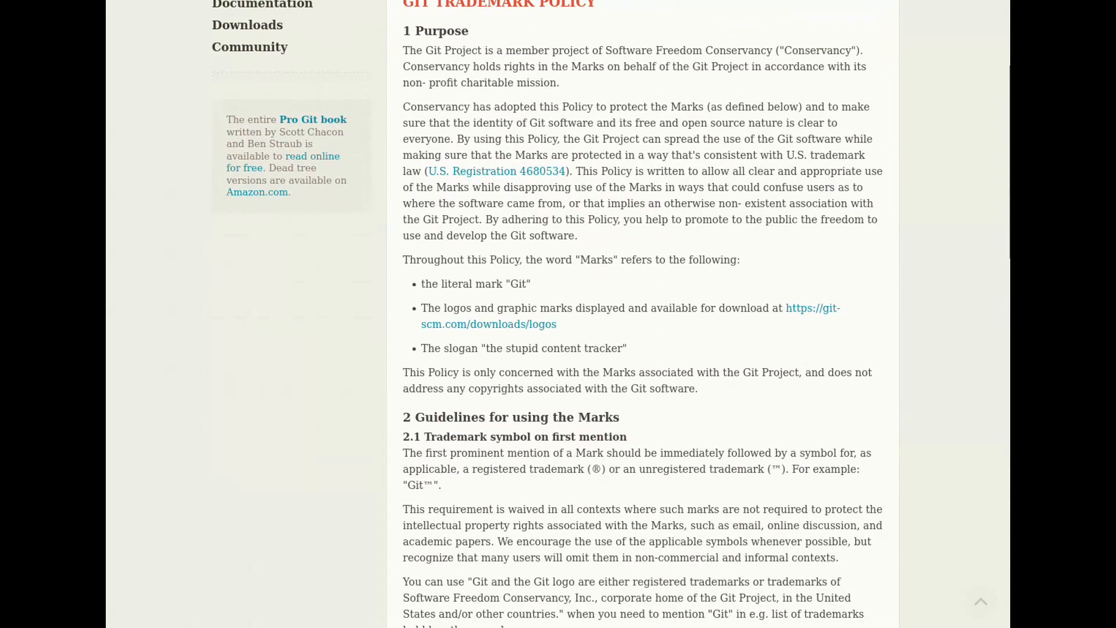
scroll(down, 3)
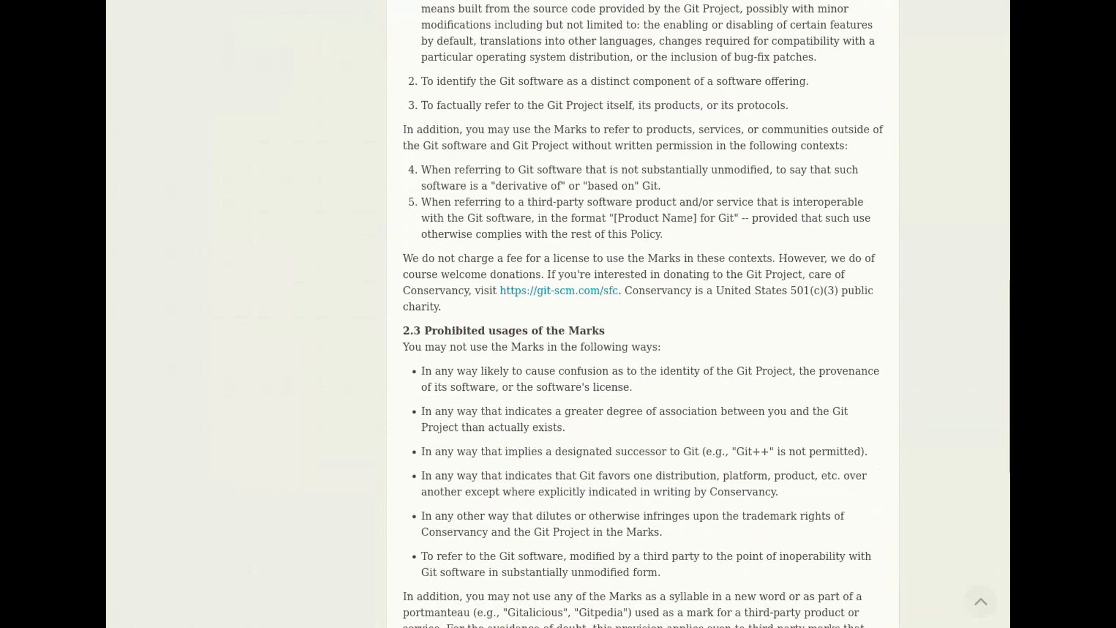
scroll(down, 3)
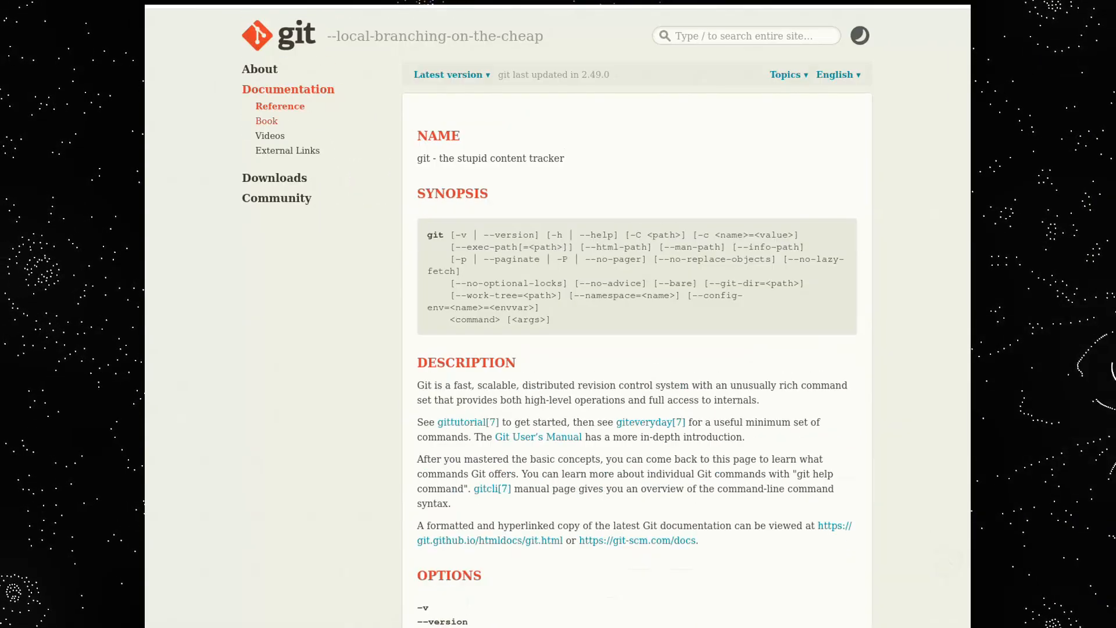
- Read the Pro Git book's chapter 1.3 What is Git? down to The Three States
click(266, 121)
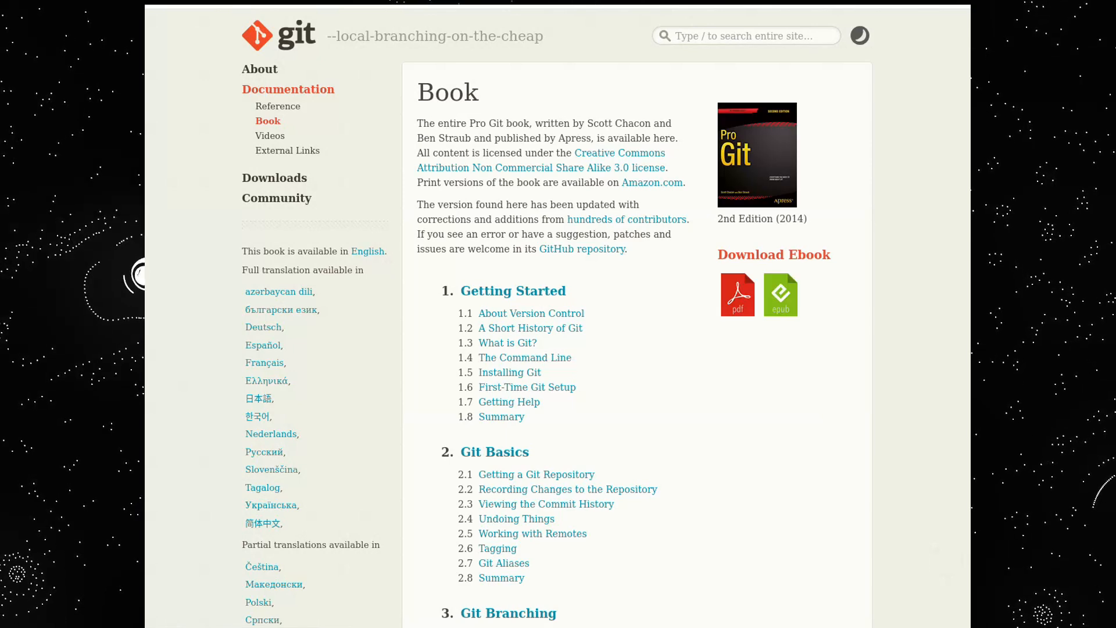
click(507, 342)
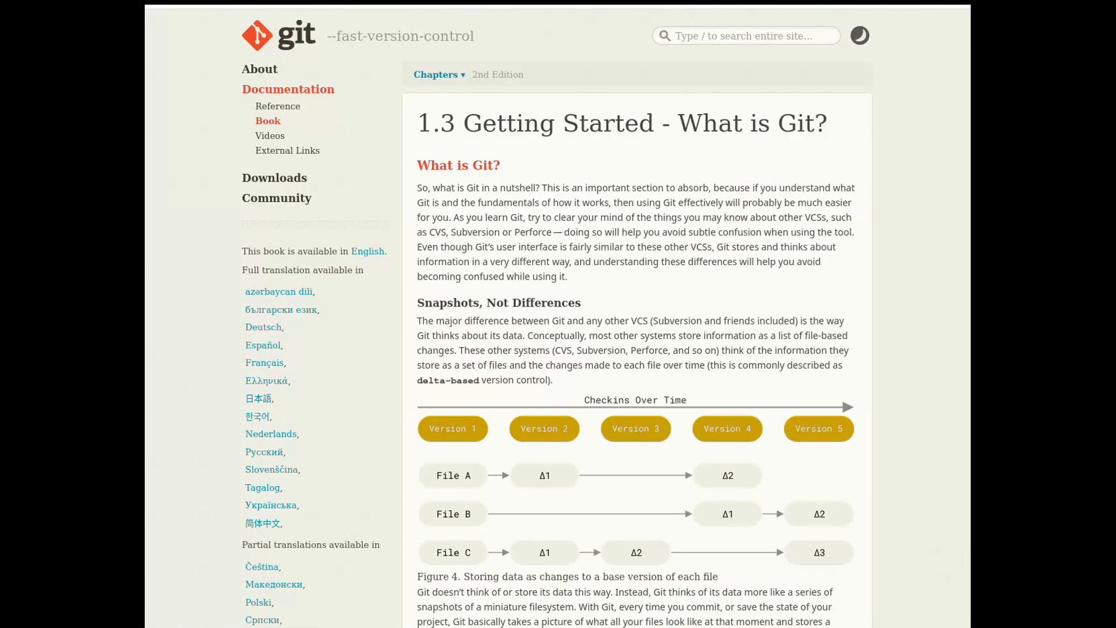
scroll(down, 3)
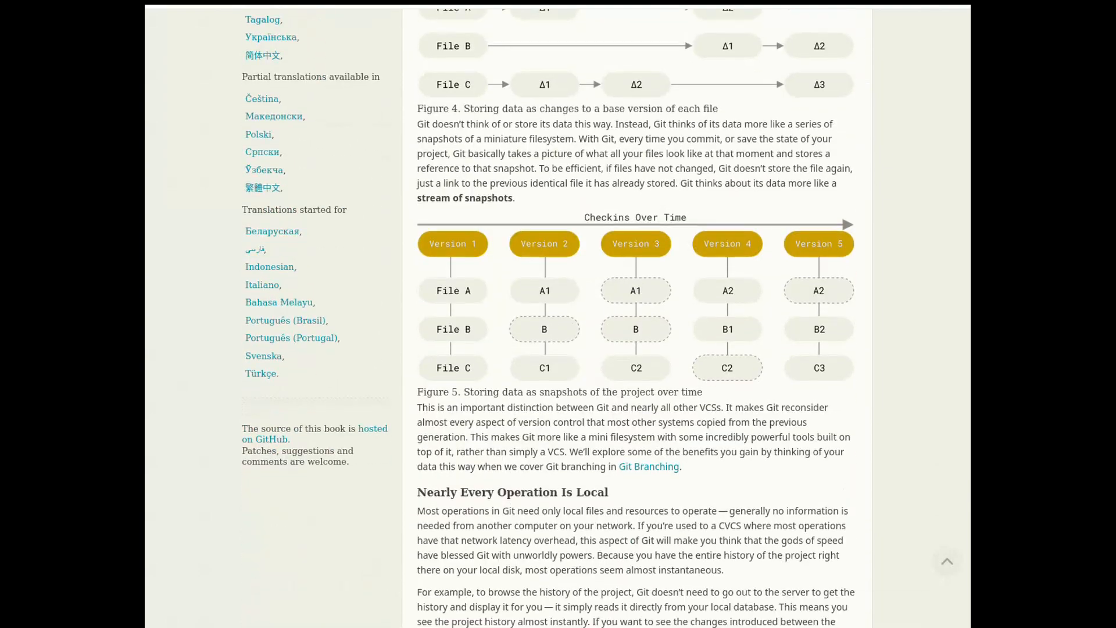
scroll(down, 3)
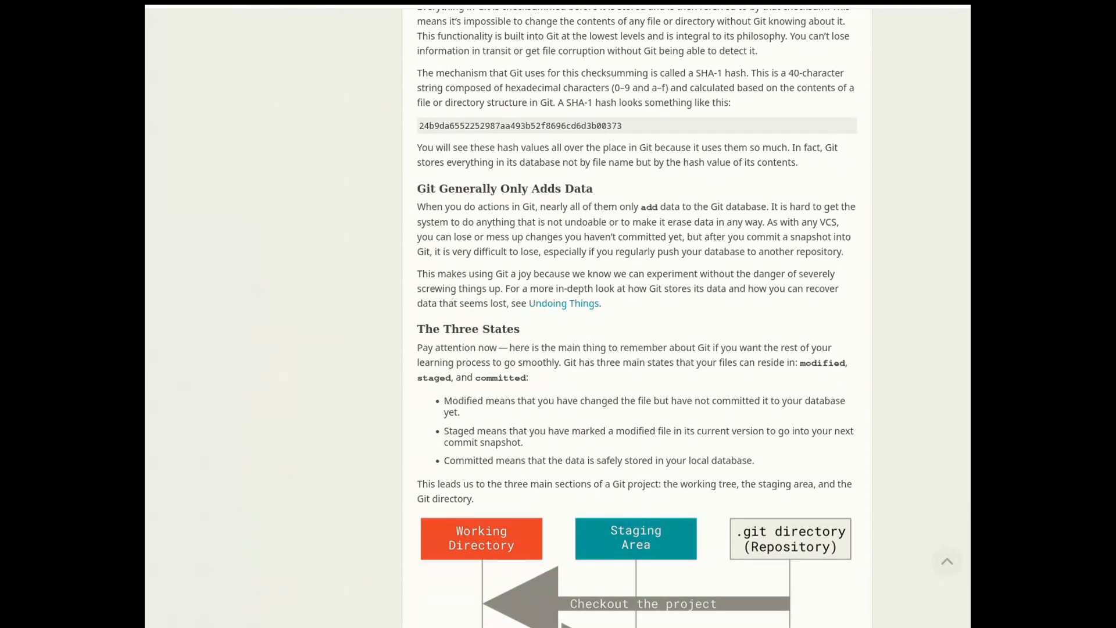
scroll(up, 3)
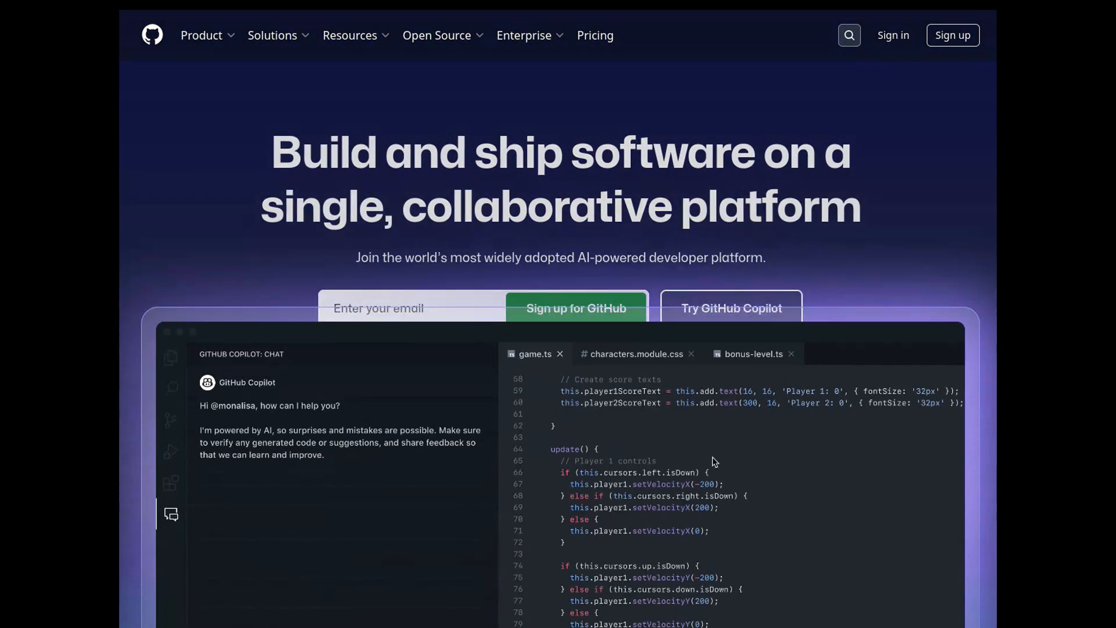
- View GitHub's project planning demo grouped by milestone and as a roadmap by squad
scroll(down, 3)
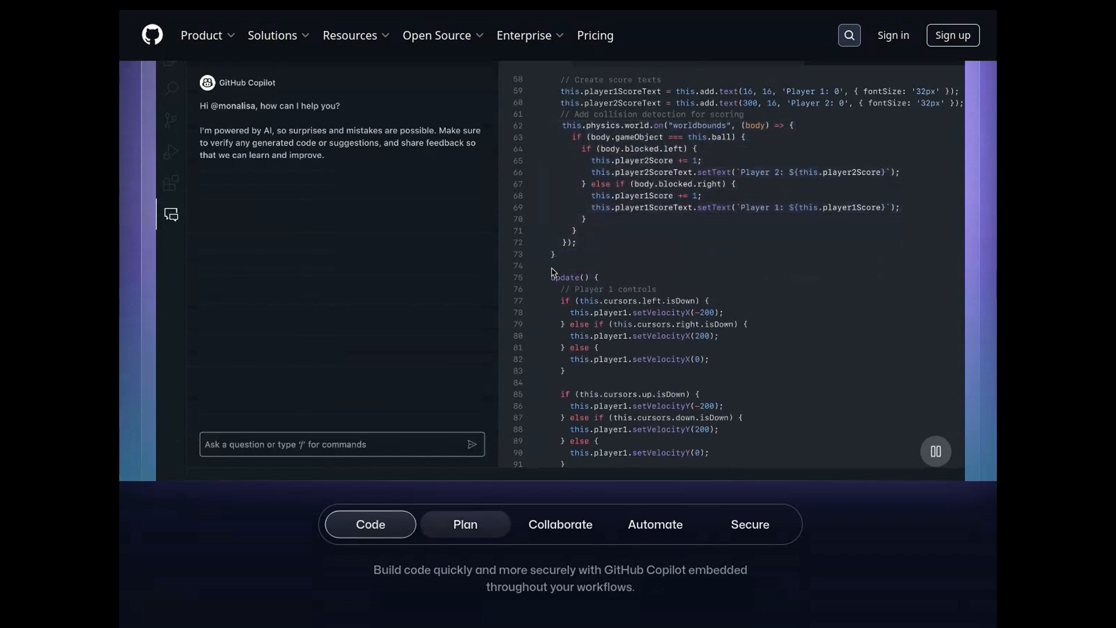
click(465, 524)
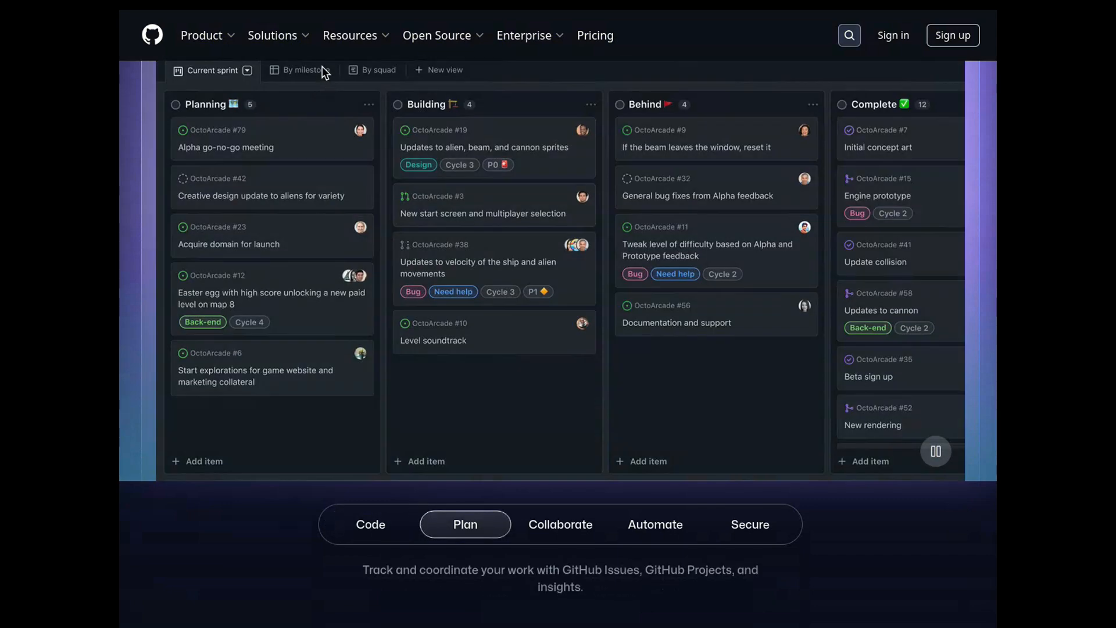
click(299, 69)
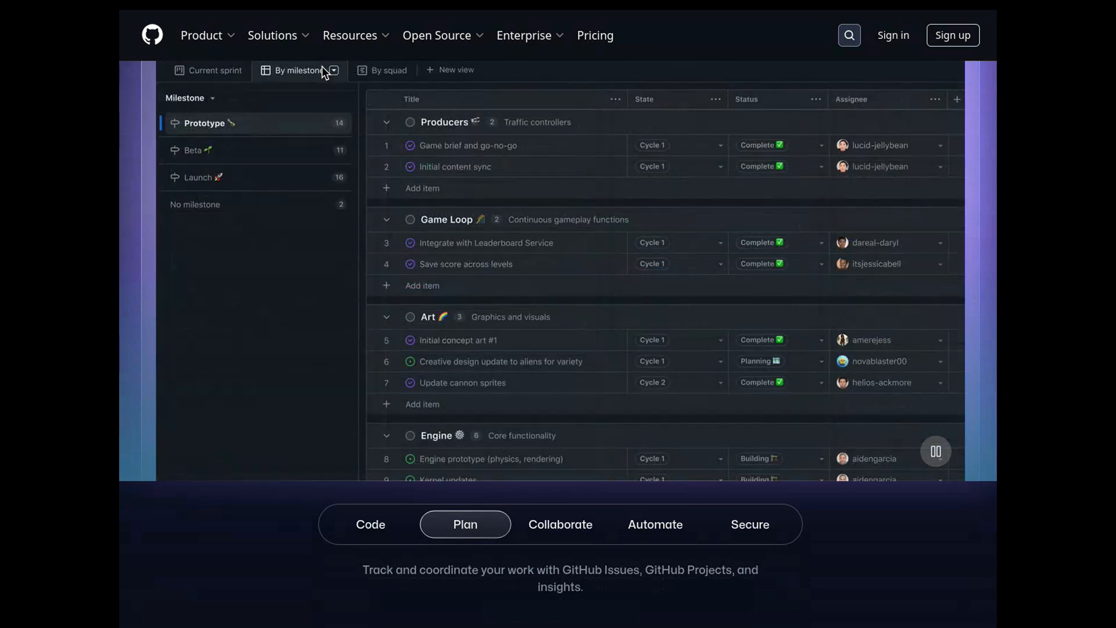
click(373, 70)
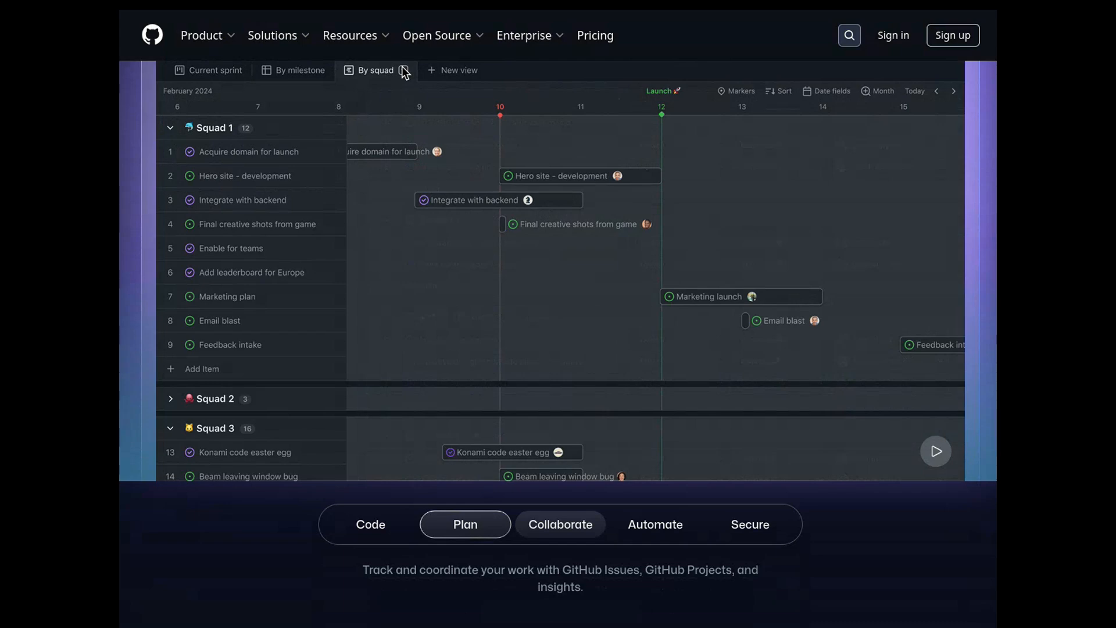
- Step through the pull request, Collaborate, Automate and Secure feature showcases
click(561, 524)
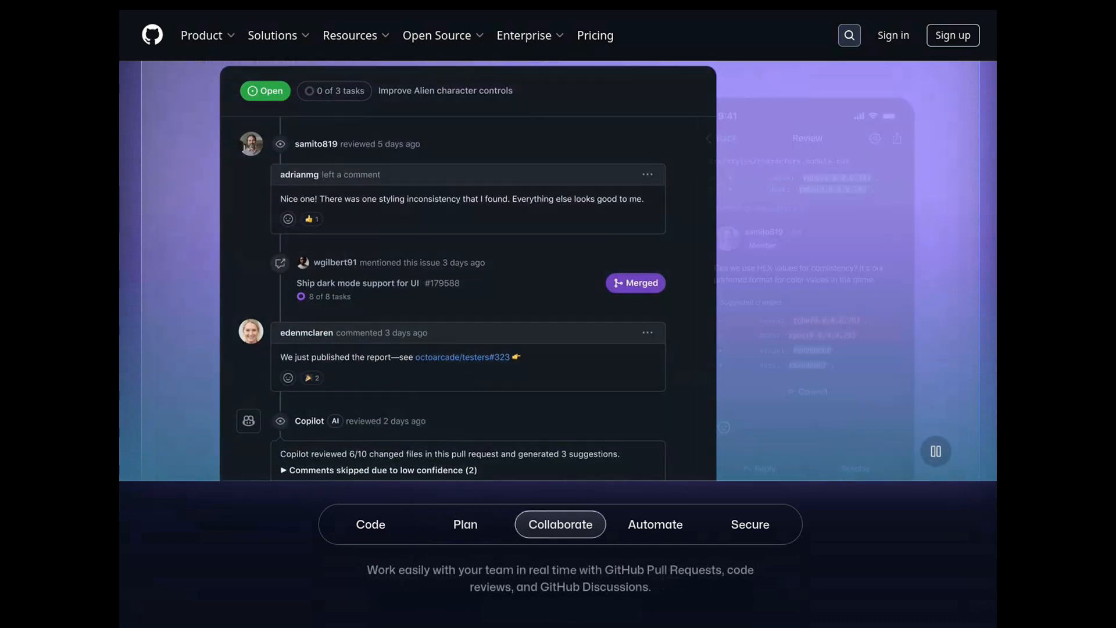
click(934, 451)
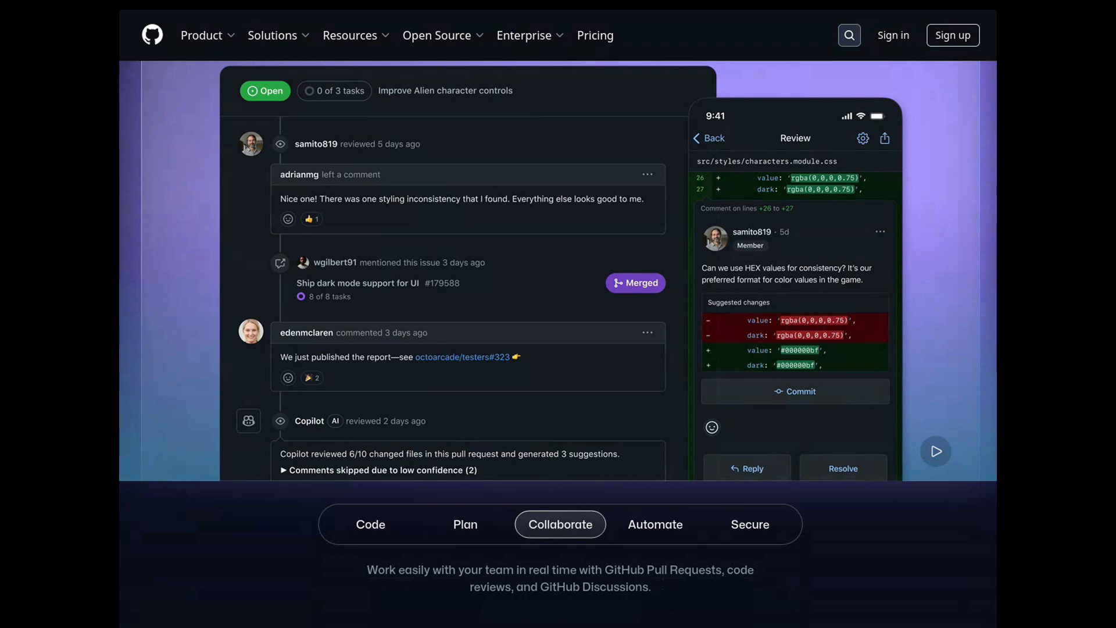
click(934, 451)
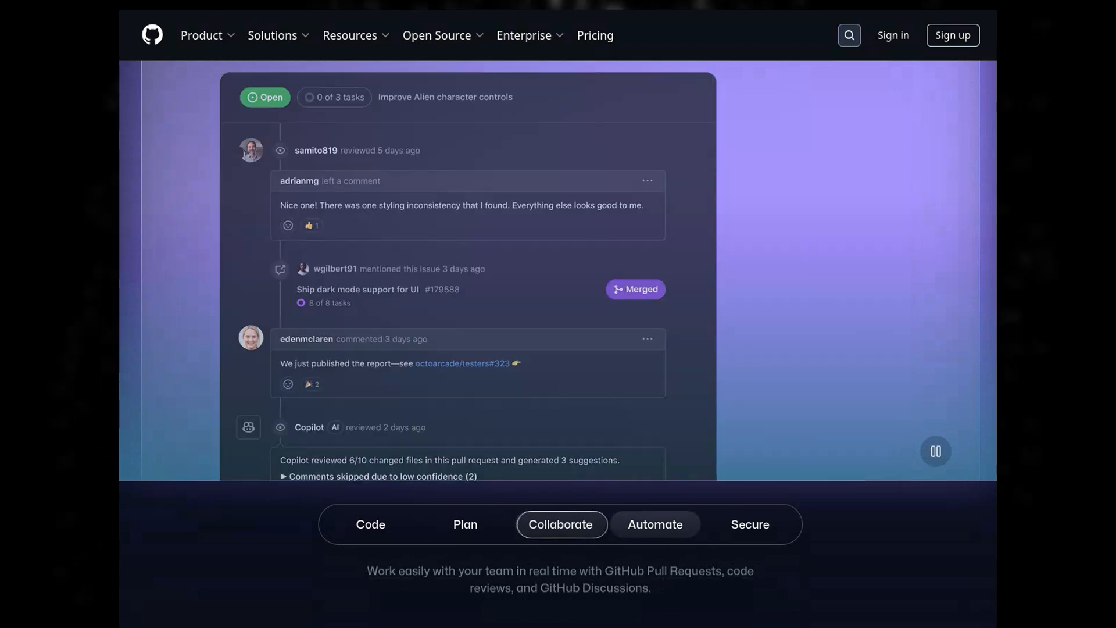
click(655, 524)
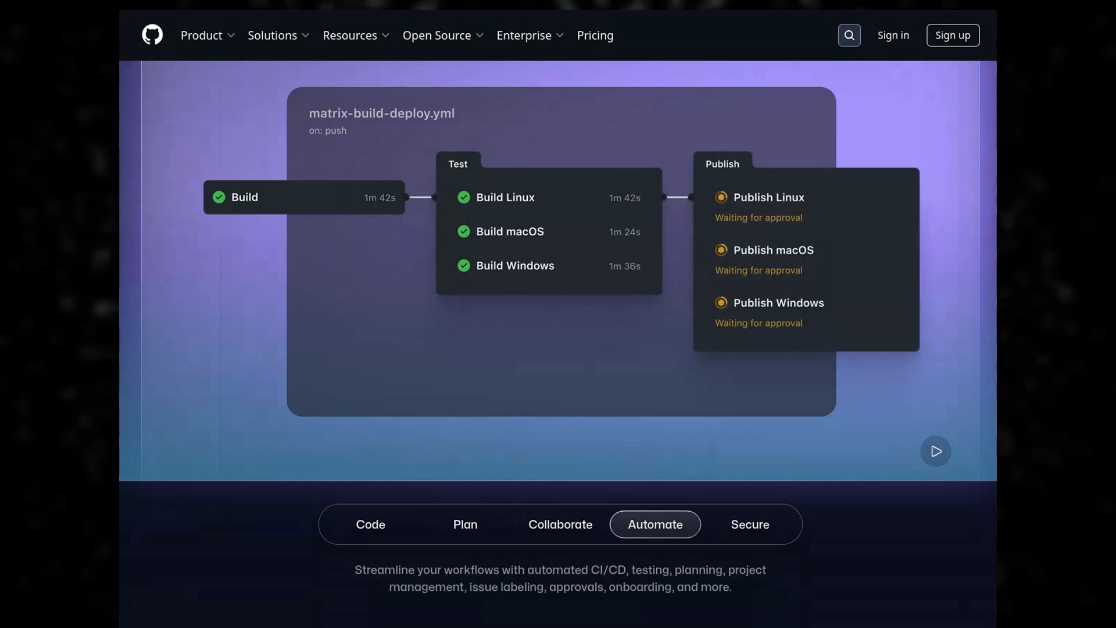
click(750, 524)
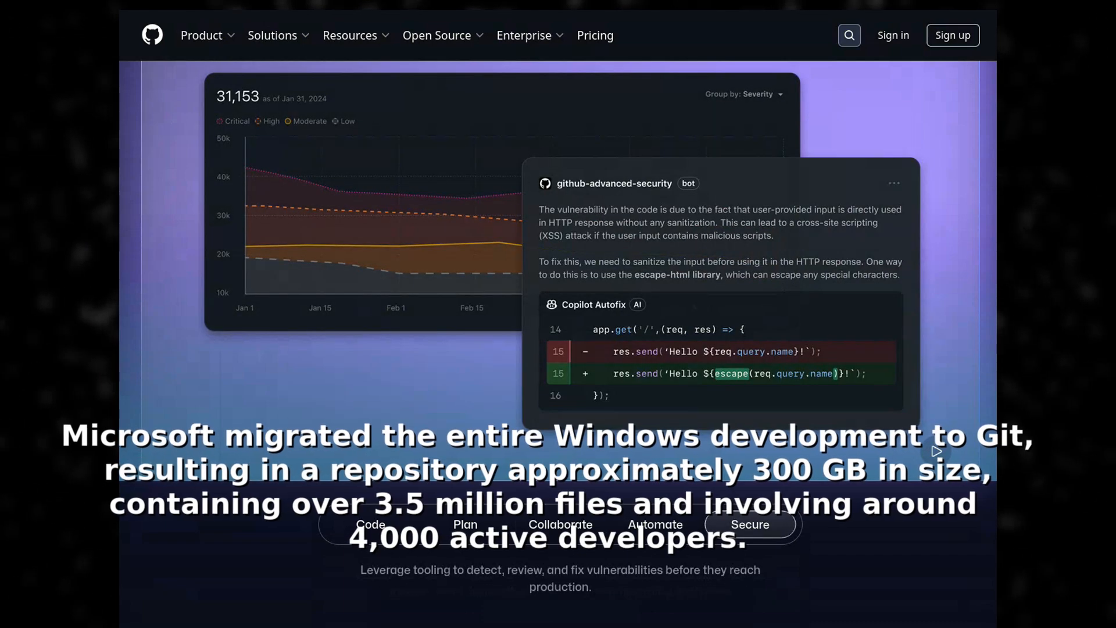
- Scroll down GitHub's homepage to the GitHub Projects section
scroll(down, 3)
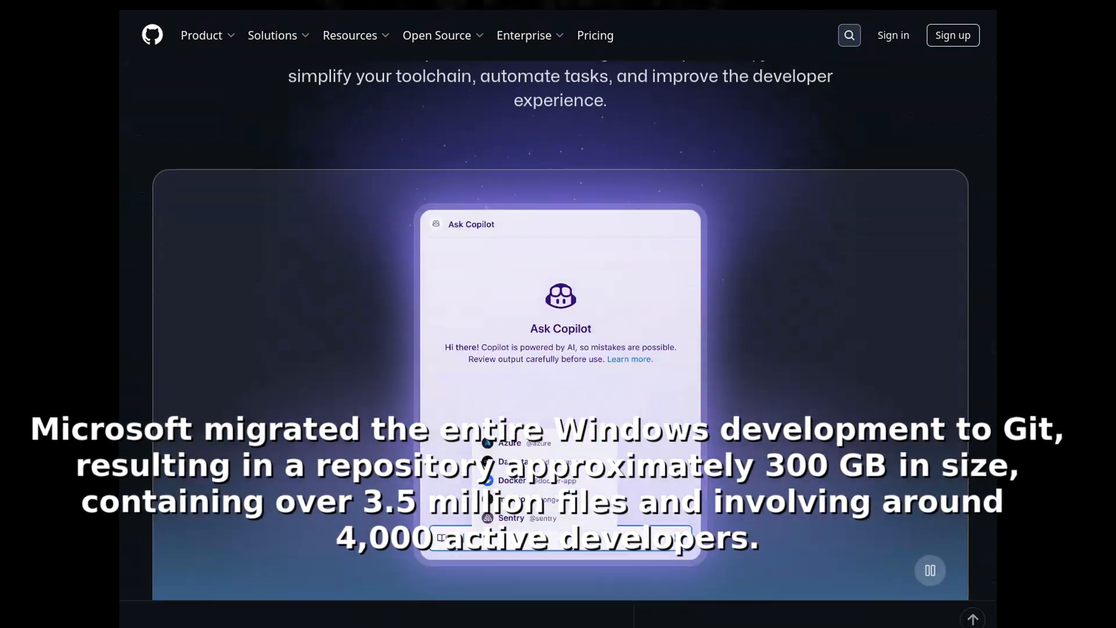
scroll(down, 3)
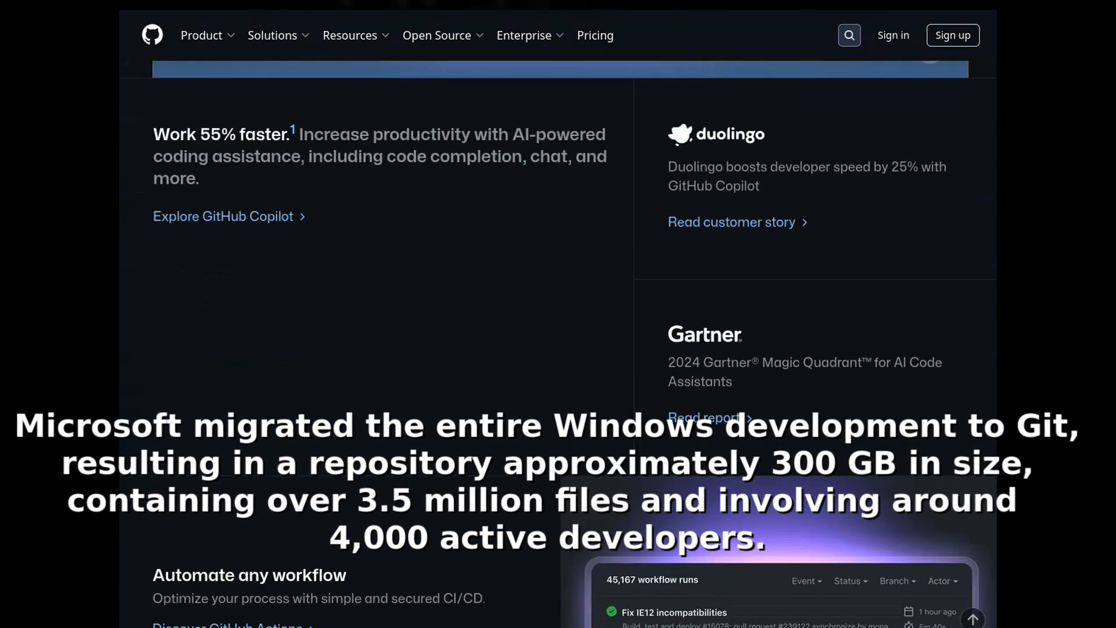
scroll(down, 3)
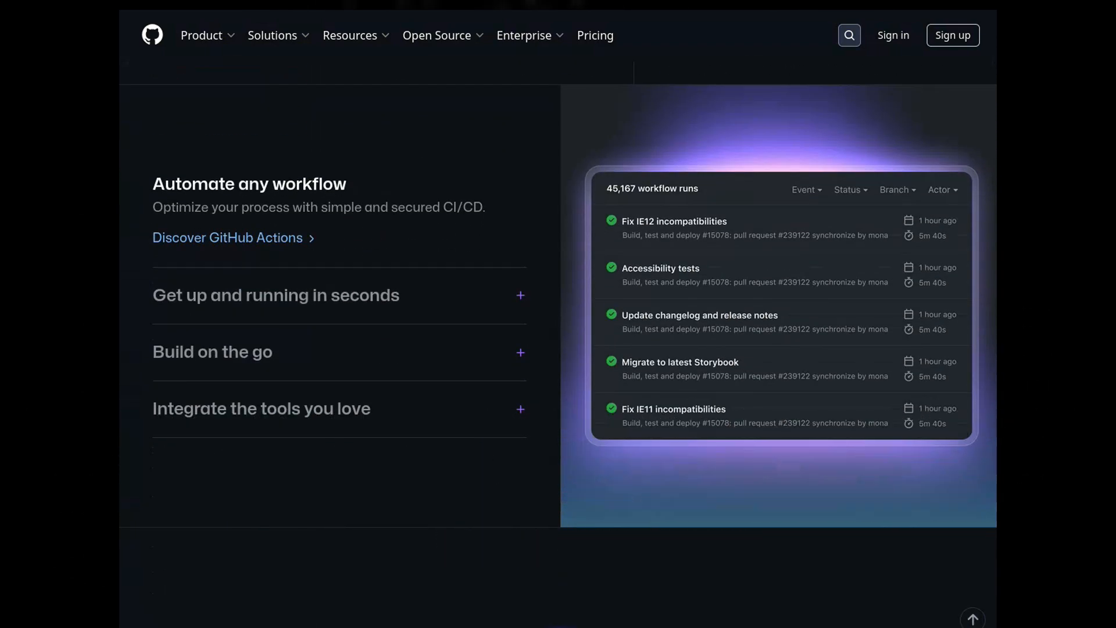
scroll(down, 3)
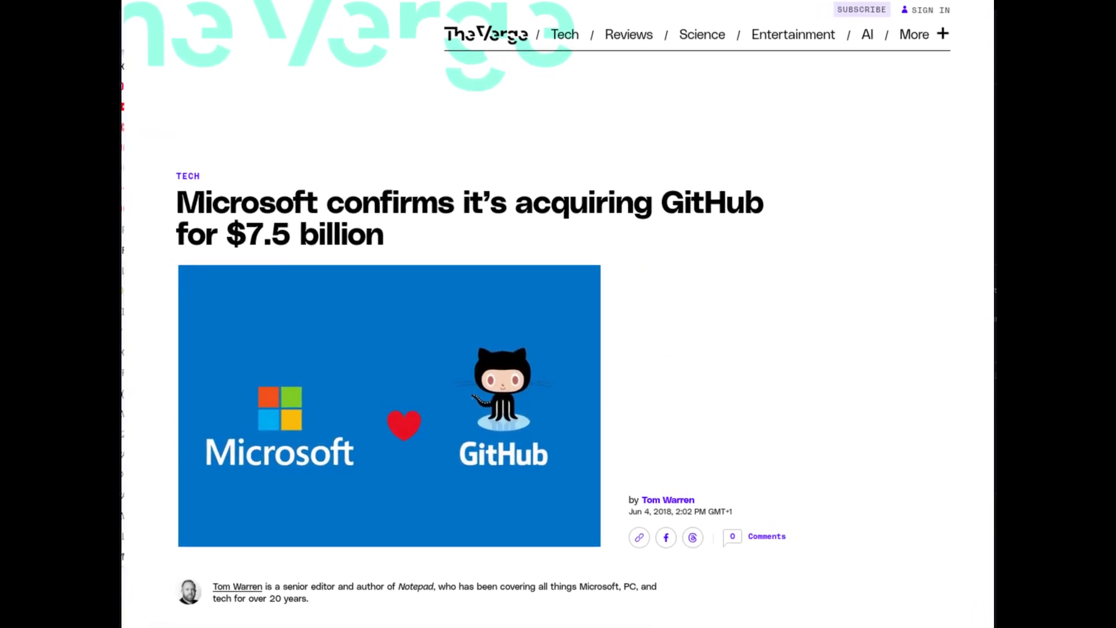
scroll(up, 3)
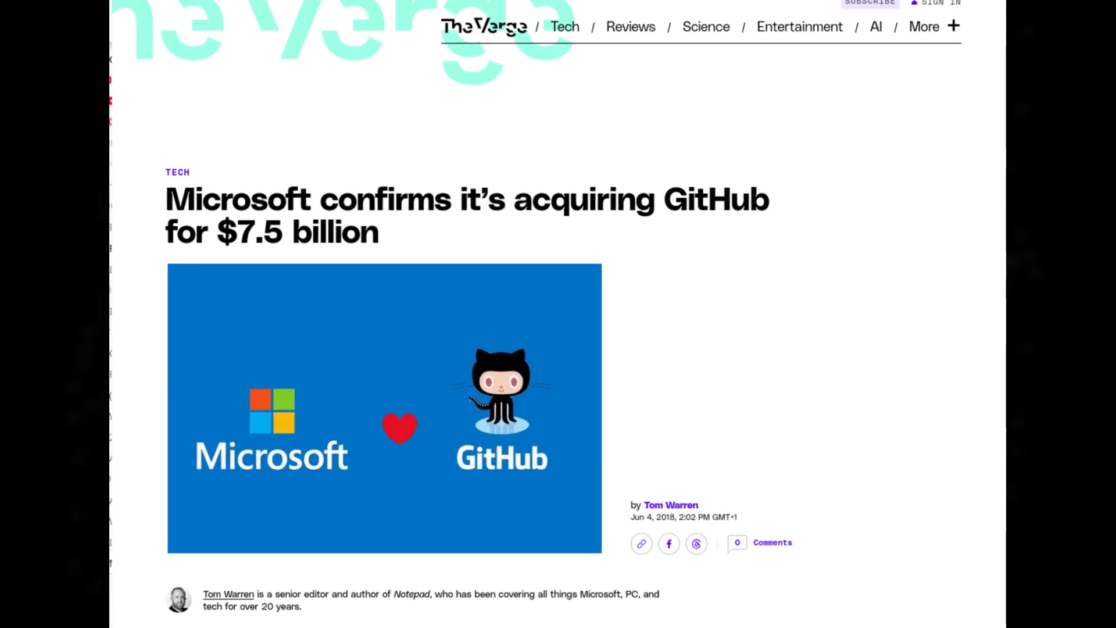
scroll(up, 3)
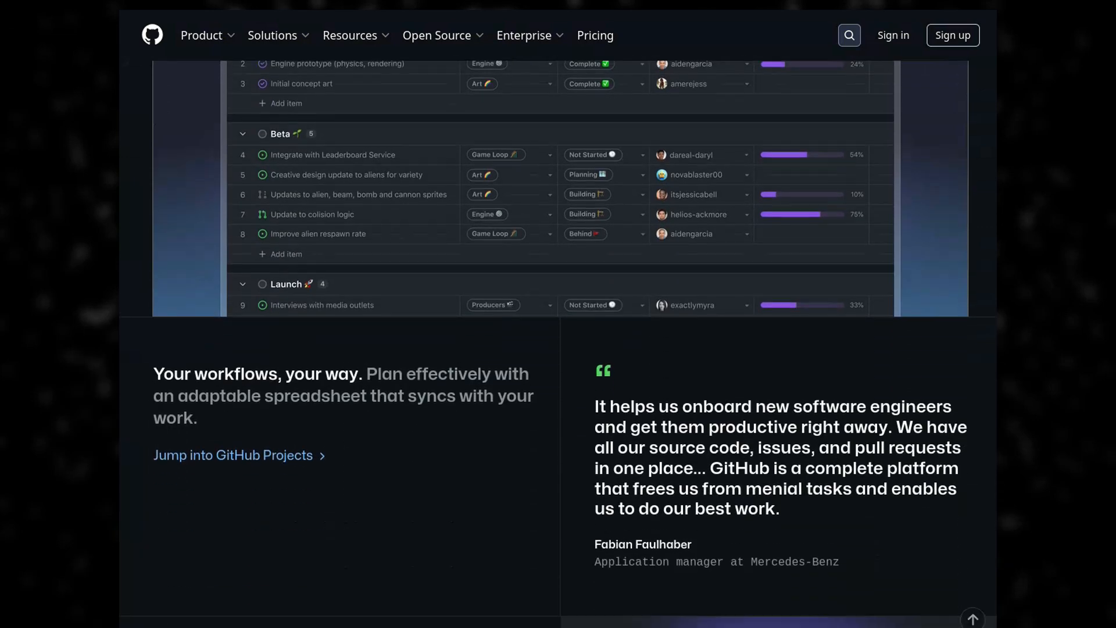
- Visit GitHub Sponsors and then the Topics directory from the Open Source menu
click(436, 35)
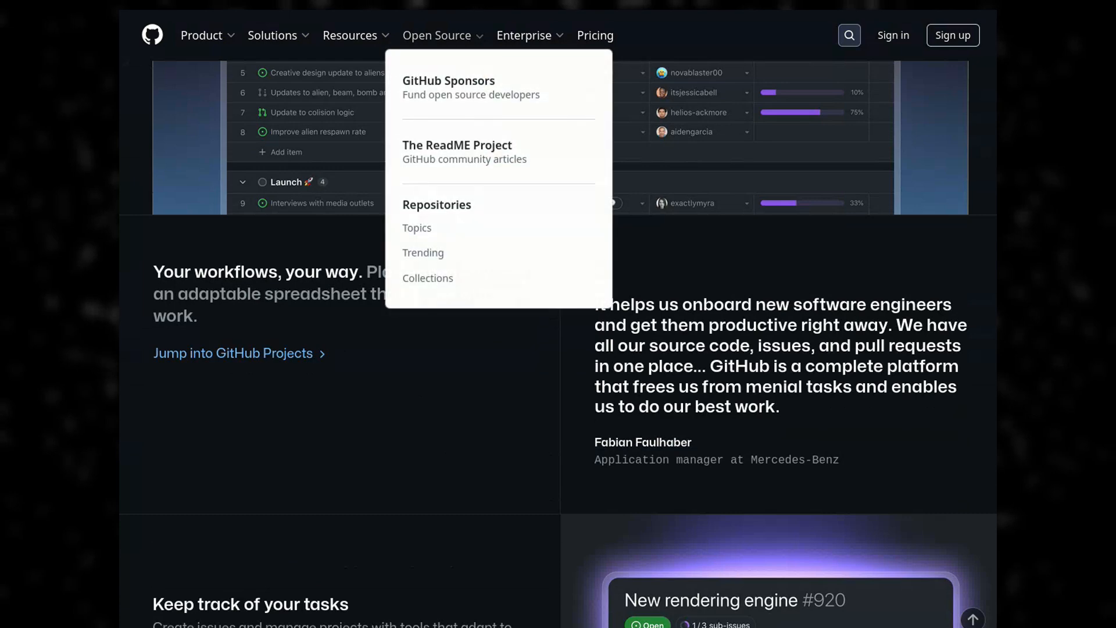
mouse_move(449, 80)
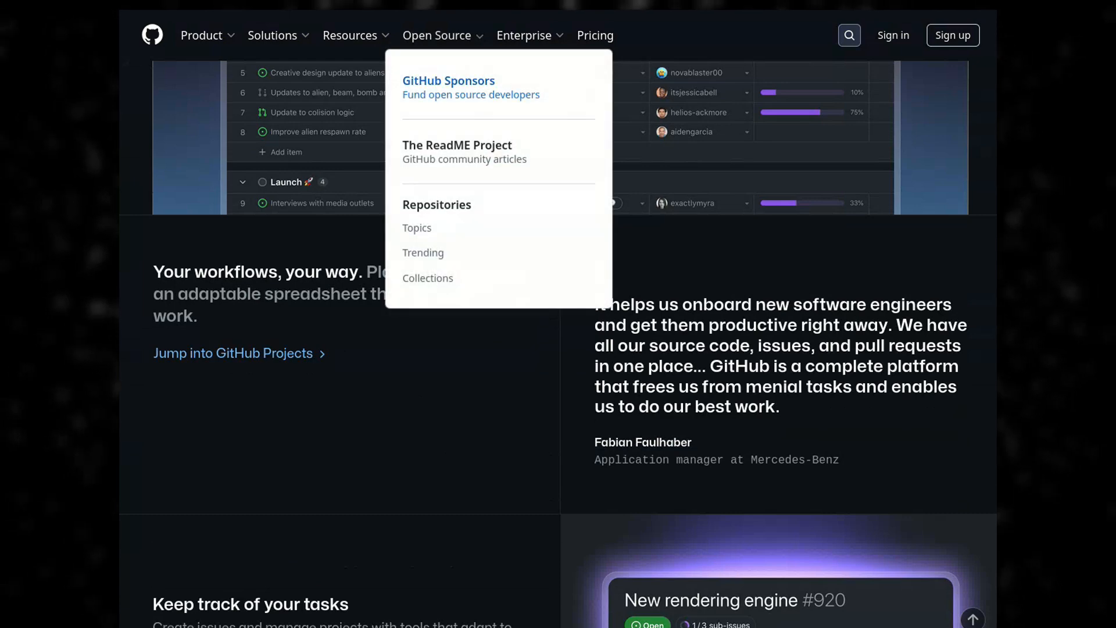
click(449, 80)
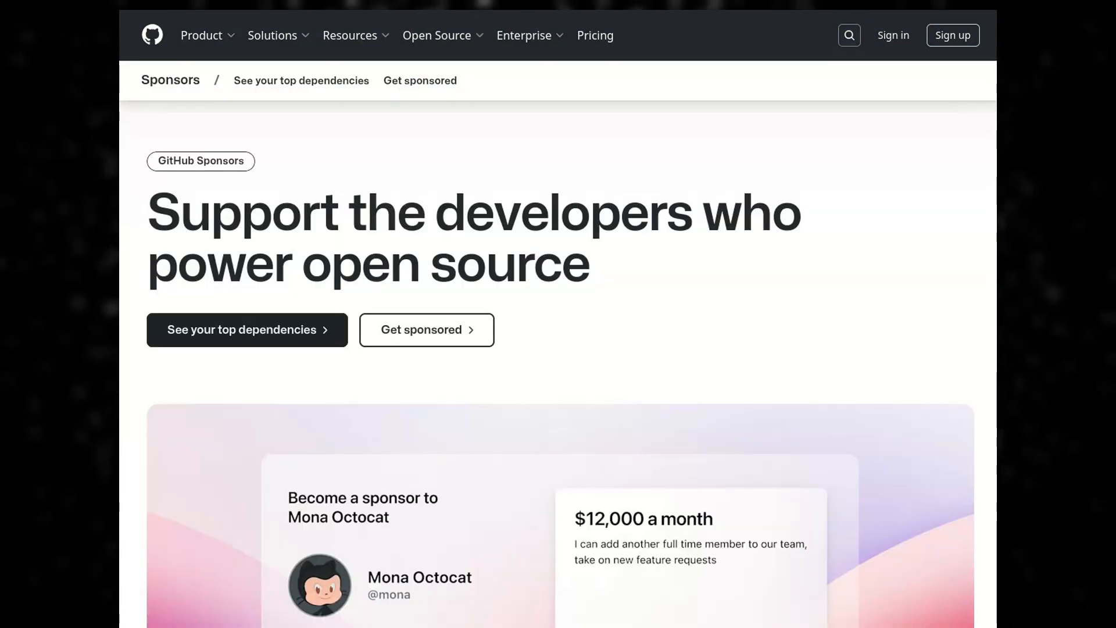
click(436, 35)
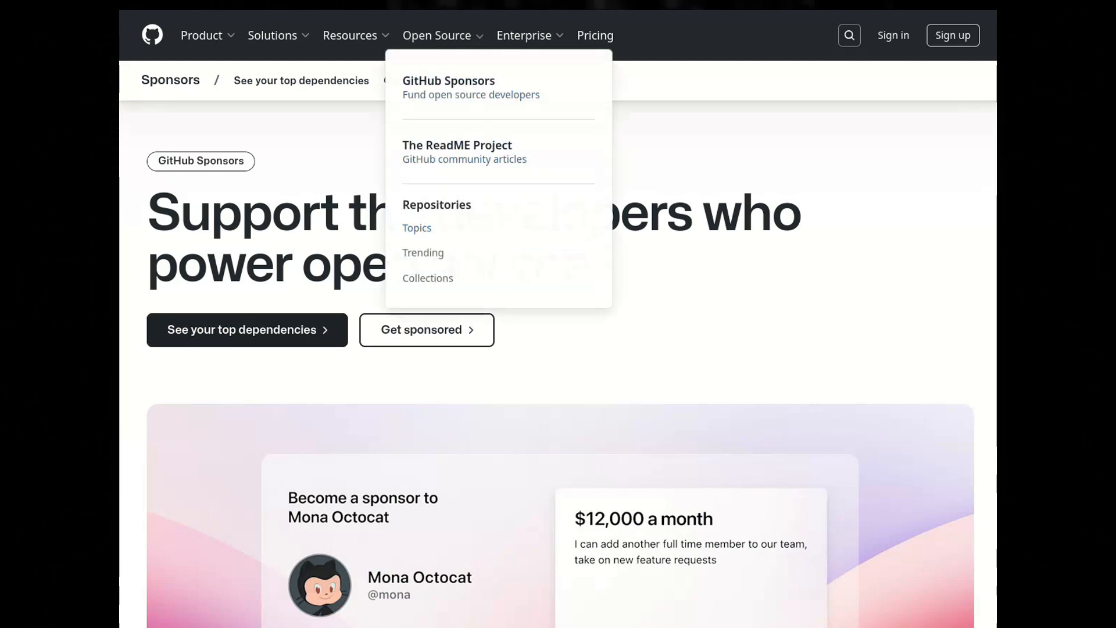
click(416, 228)
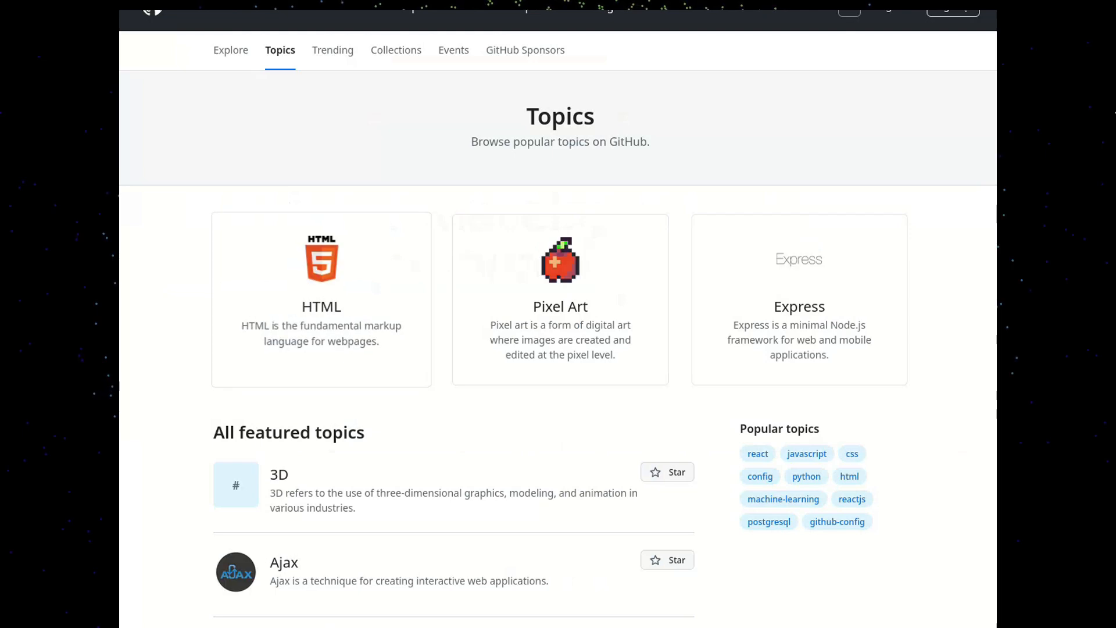
- Browse the featured topics list down through Bash, Bitcoin, Bootstrap and C
scroll(down, 3)
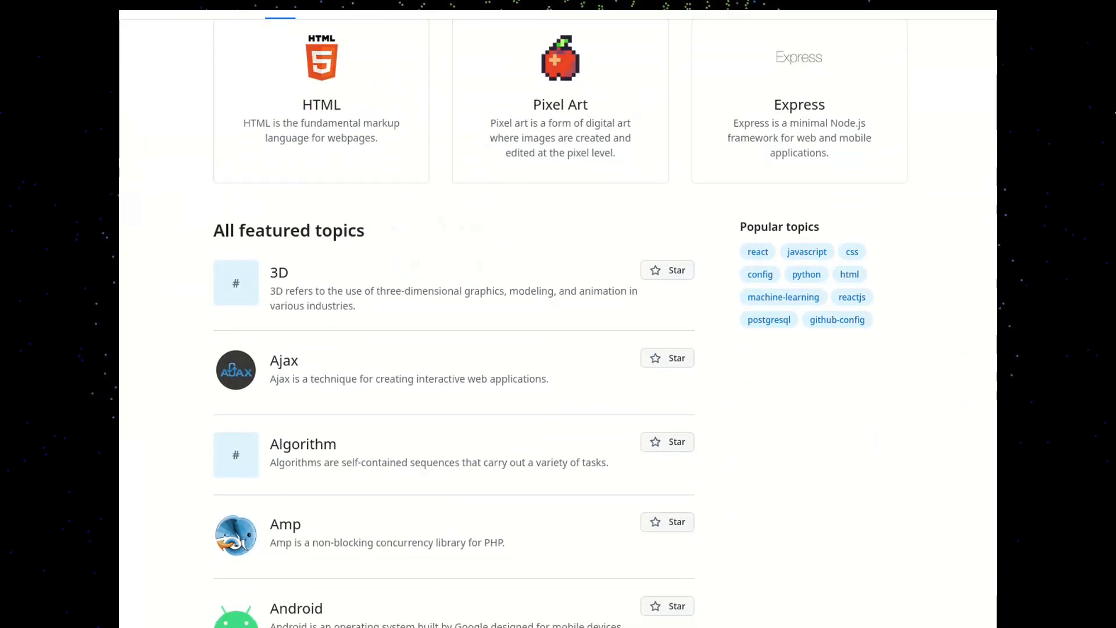
scroll(down, 3)
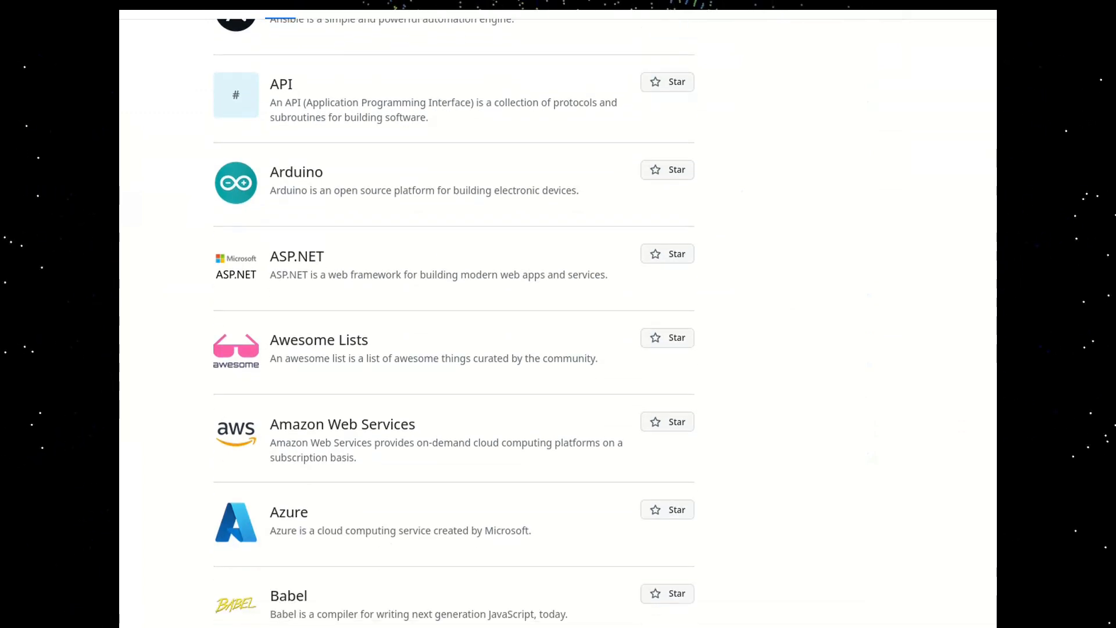
scroll(down, 3)
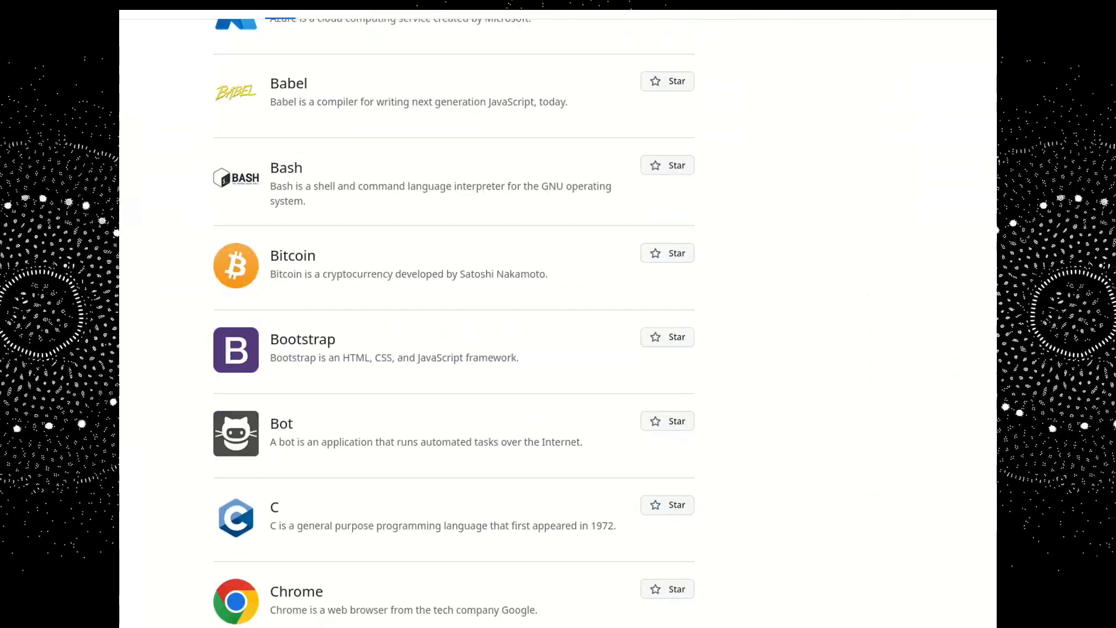
scroll(down, 3)
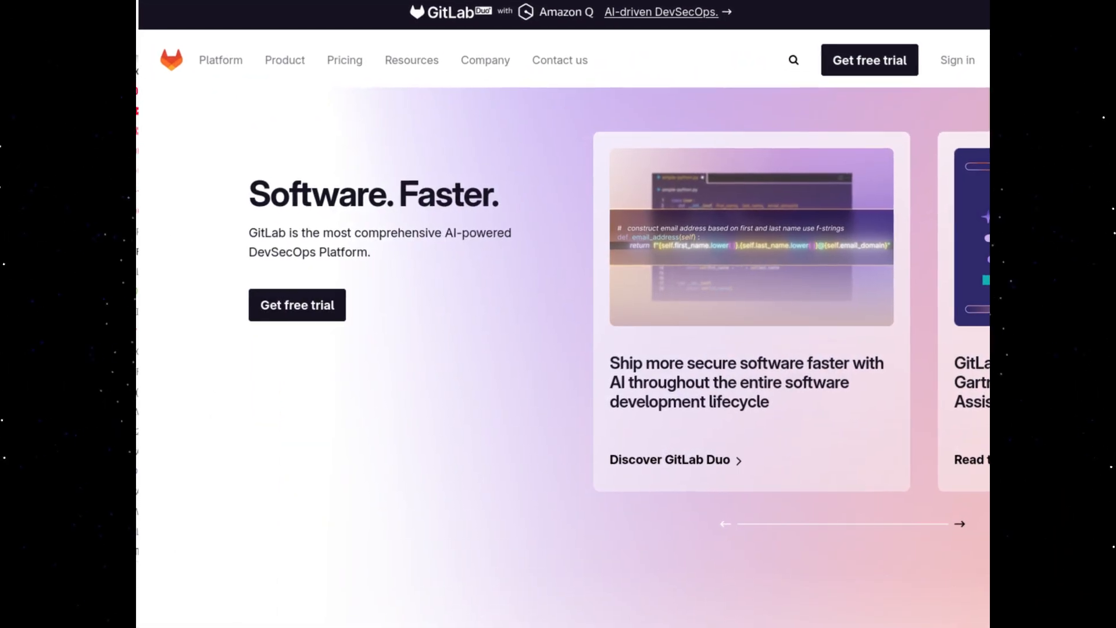
- Look over the GitLab, Bitbucket and Gitee homepages in turn
scroll(down, 3)
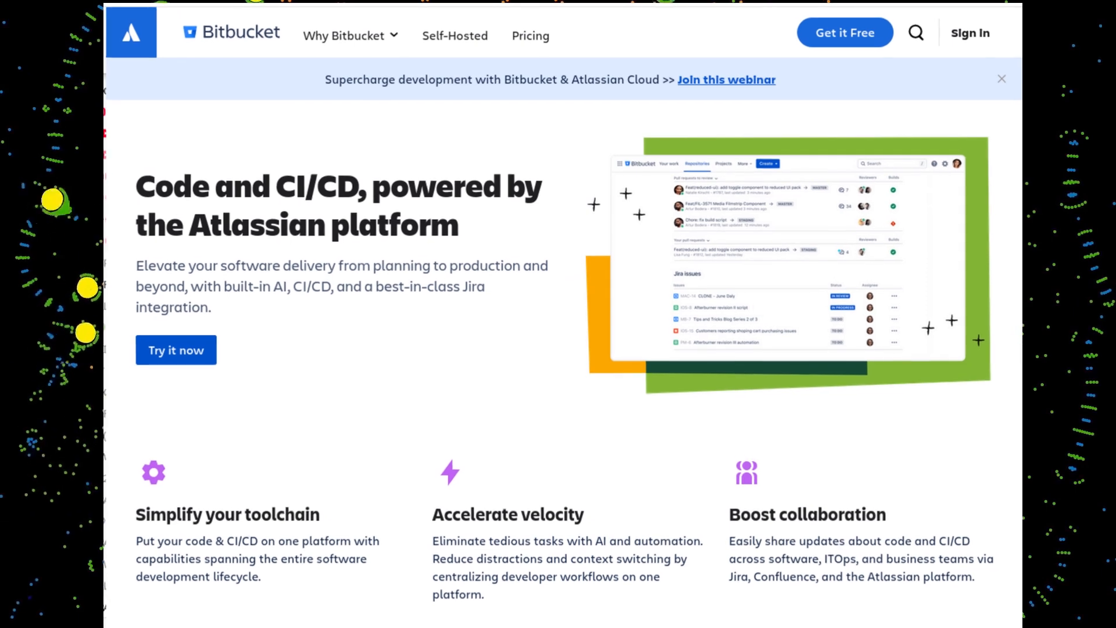
scroll(down, 3)
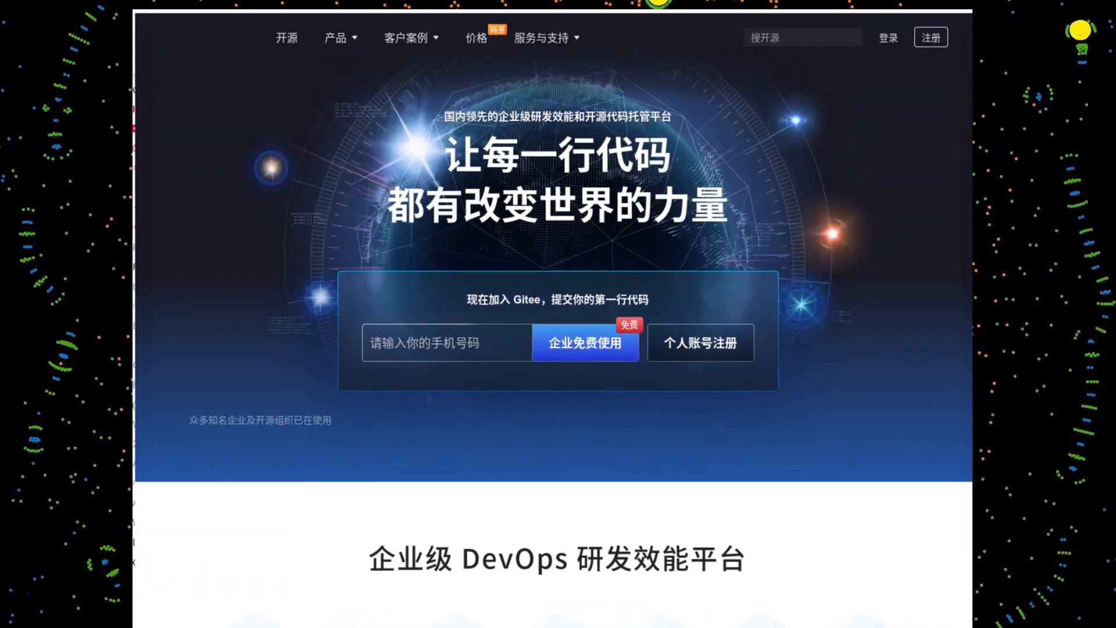
scroll(down, 3)
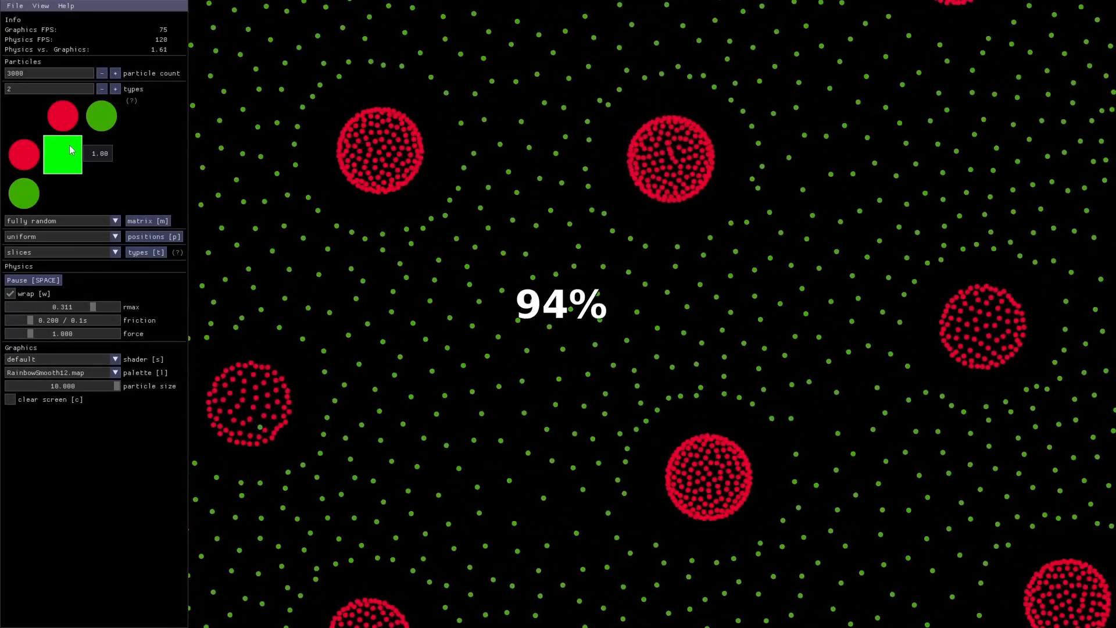
- Change an interaction matrix value so green particles ring the red clusters
click(62, 194)
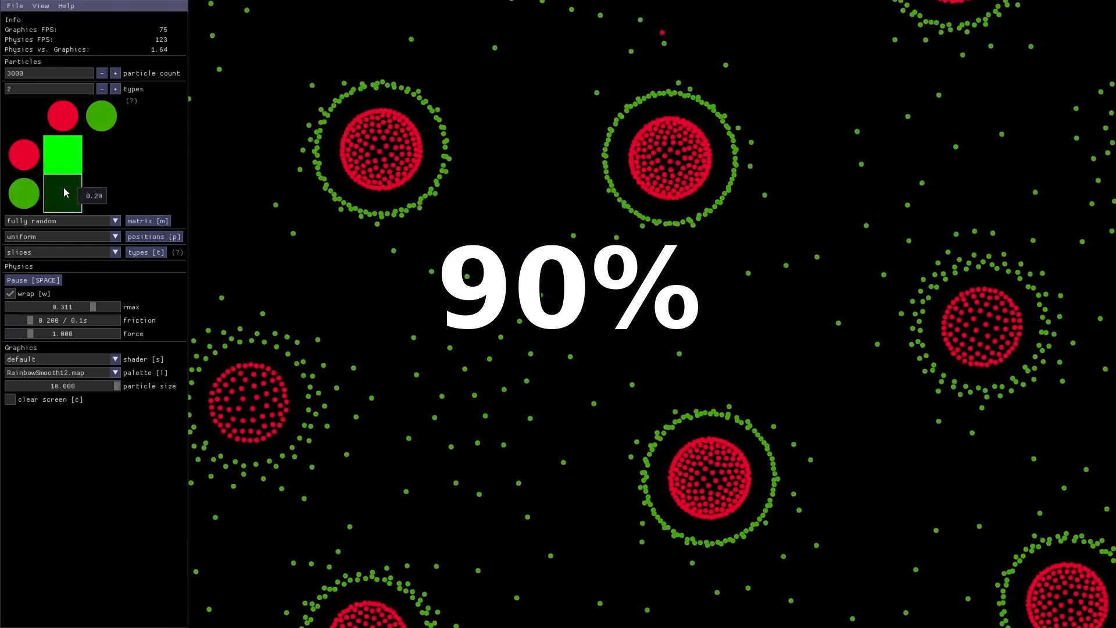